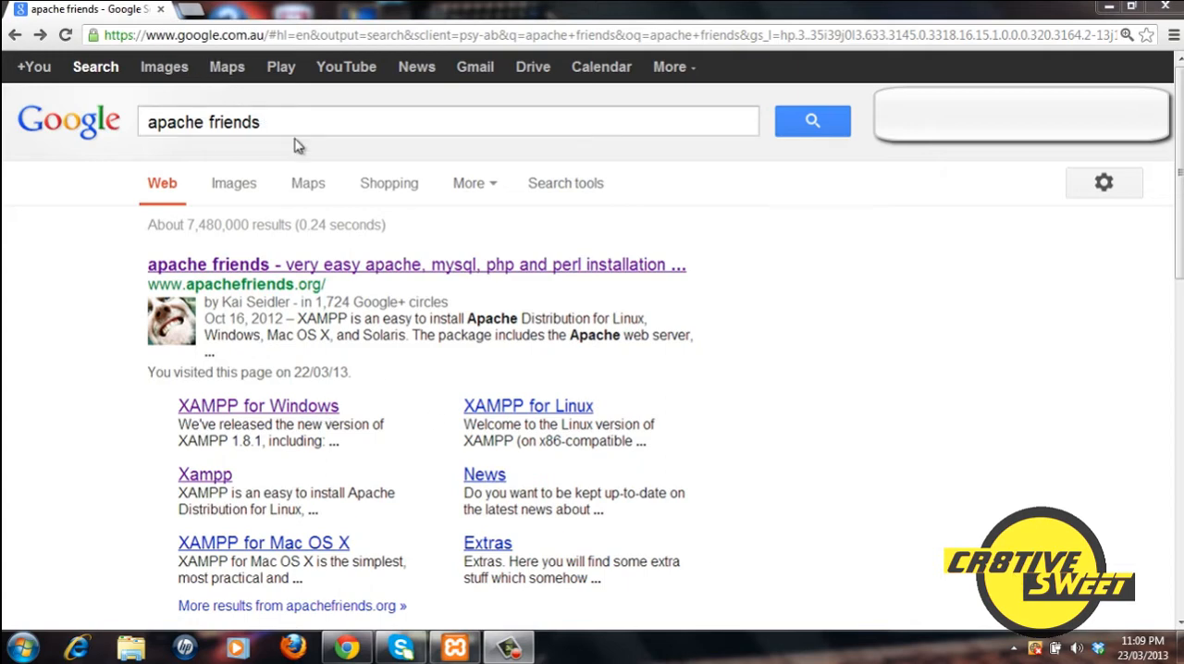
pyautogui.moveTo(284, 122)
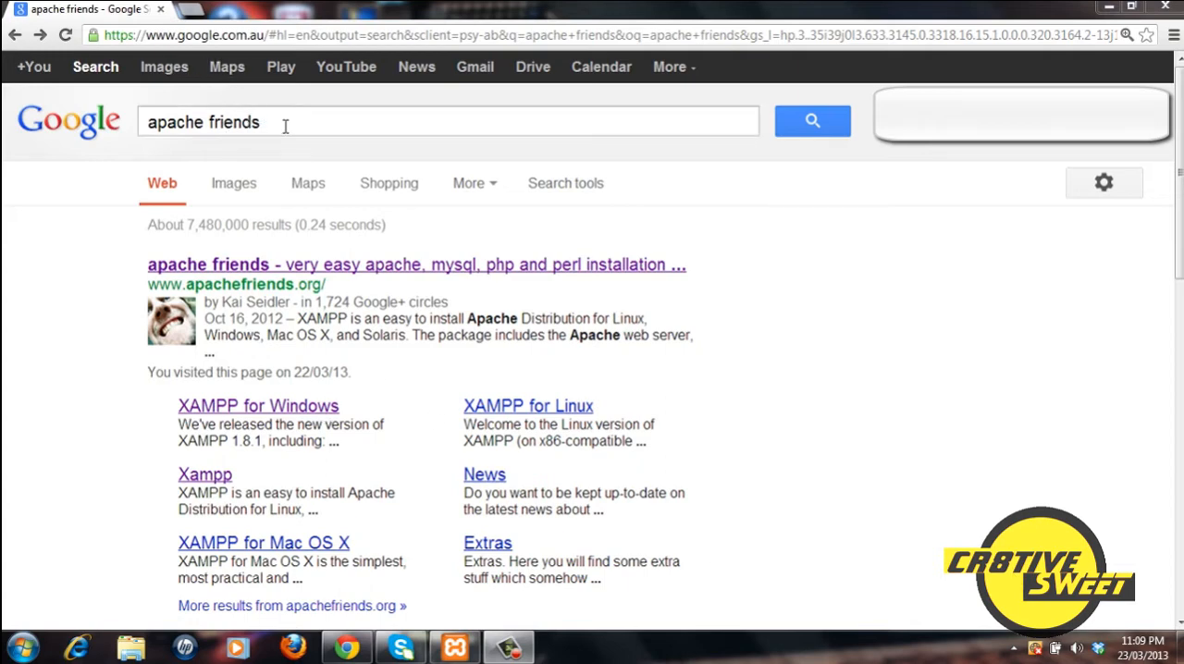
pyautogui.moveTo(292, 266)
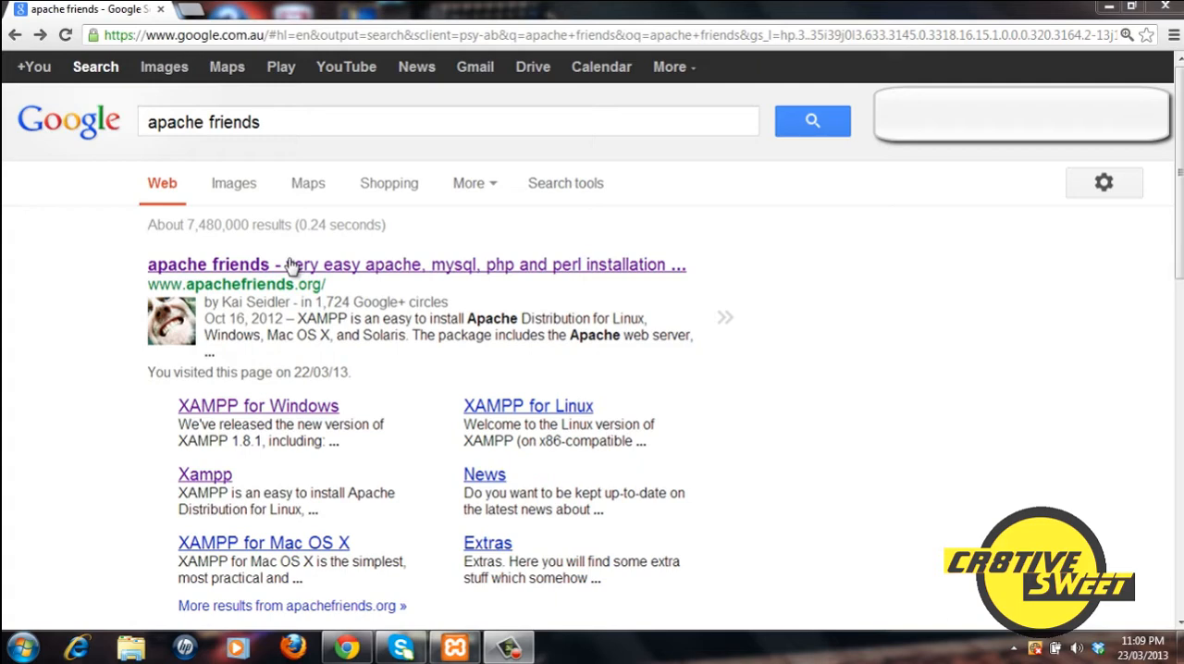
pyautogui.moveTo(286, 268)
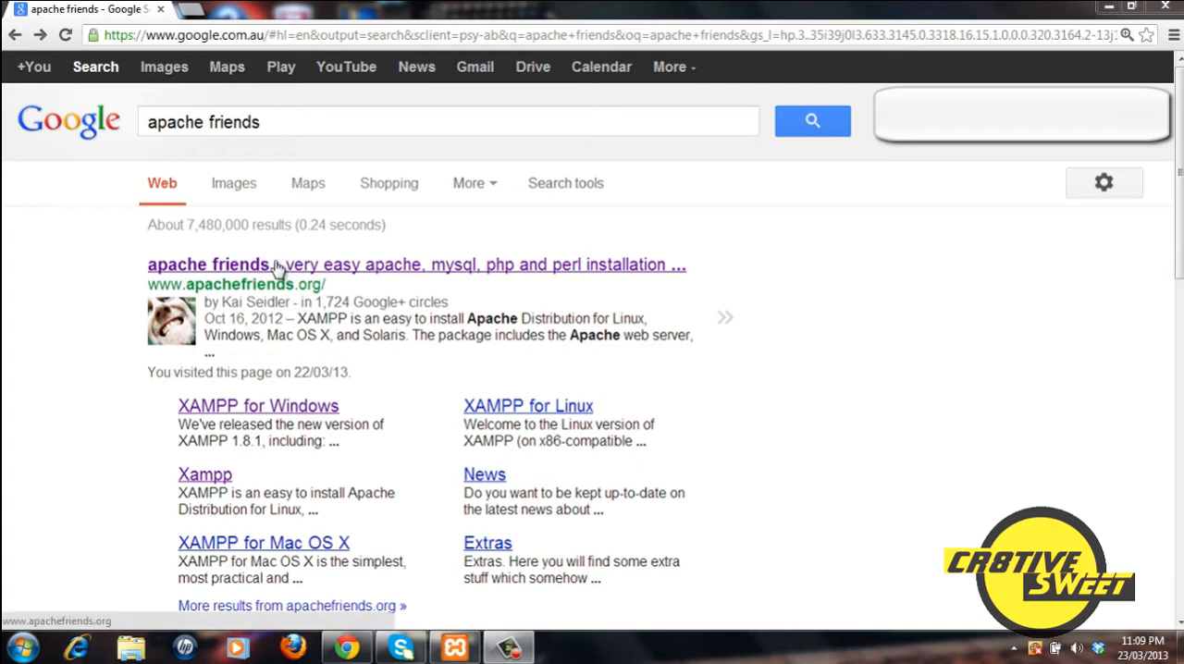
pyautogui.moveTo(289, 272)
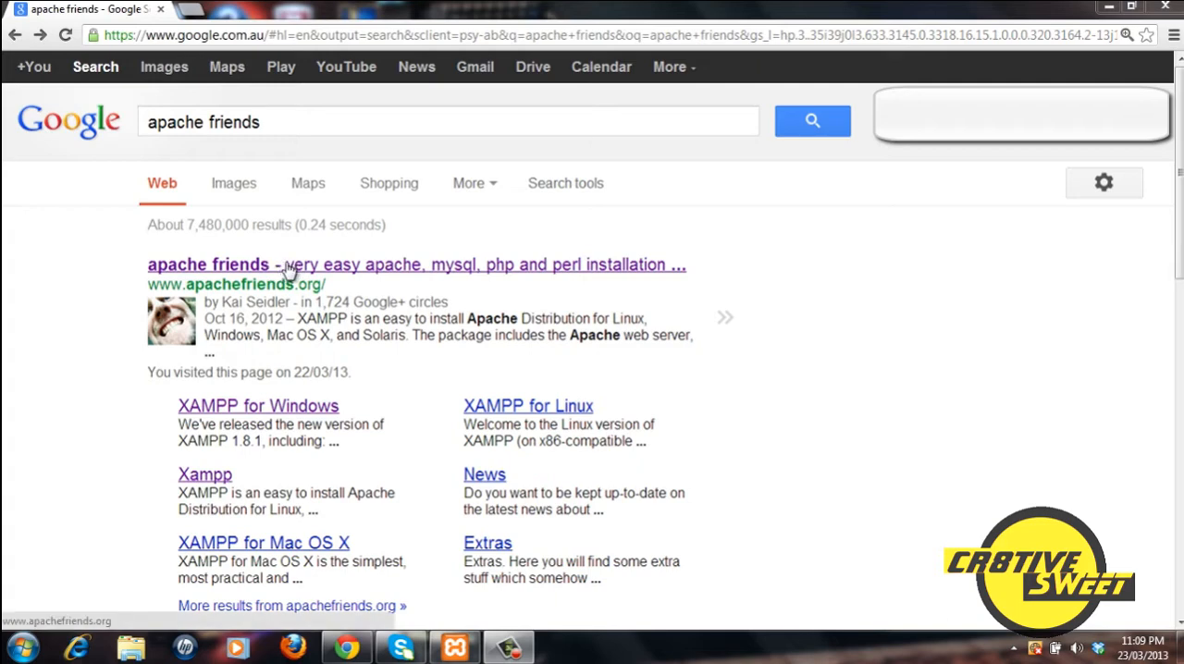
# Open the Apache Friends website from the Google search results.
pyautogui.click(207, 265)
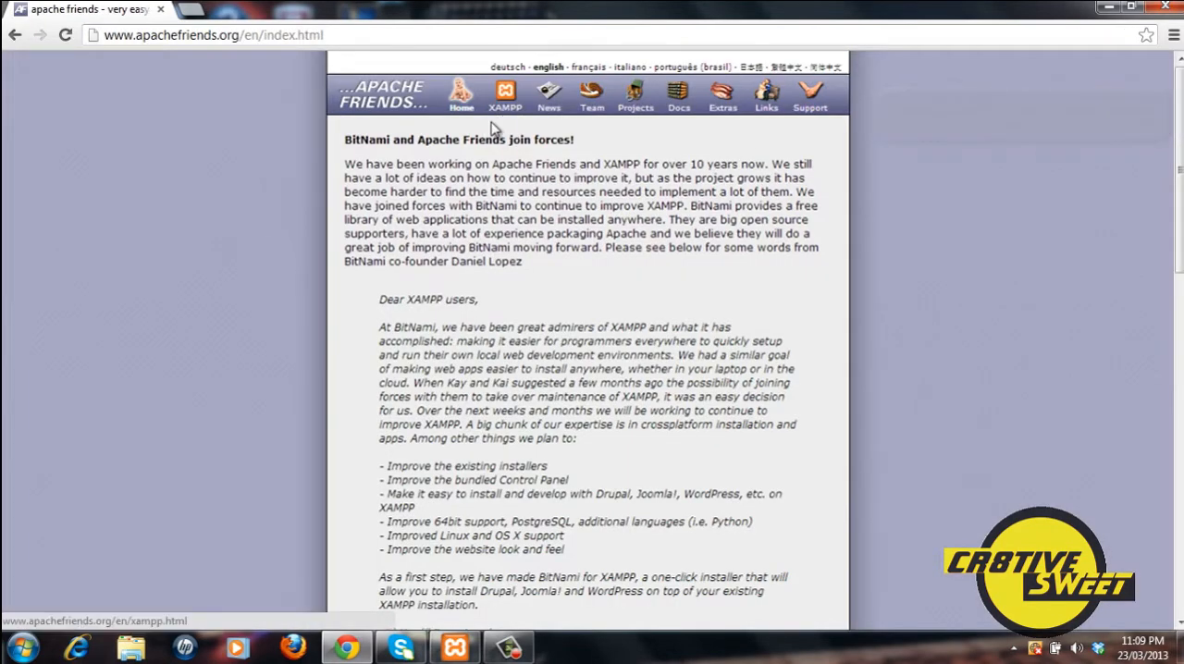
# Open the XAMPP distributions overview and follow the XAMPP for Windows link.
pyautogui.click(505, 94)
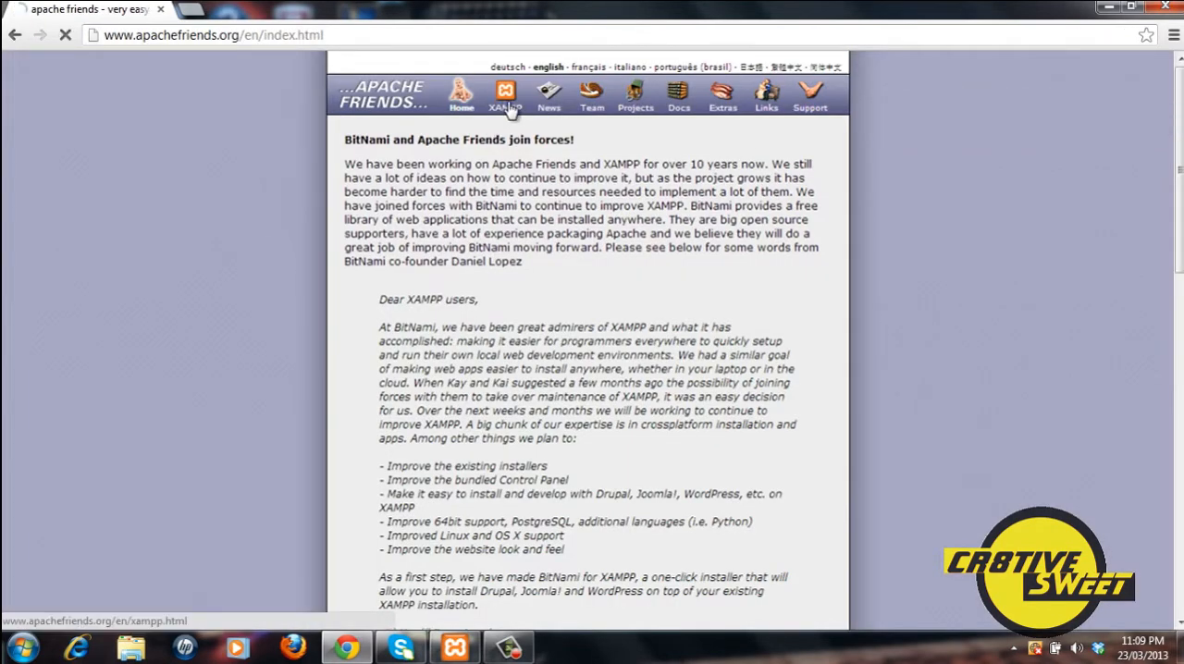
pyautogui.click(507, 96)
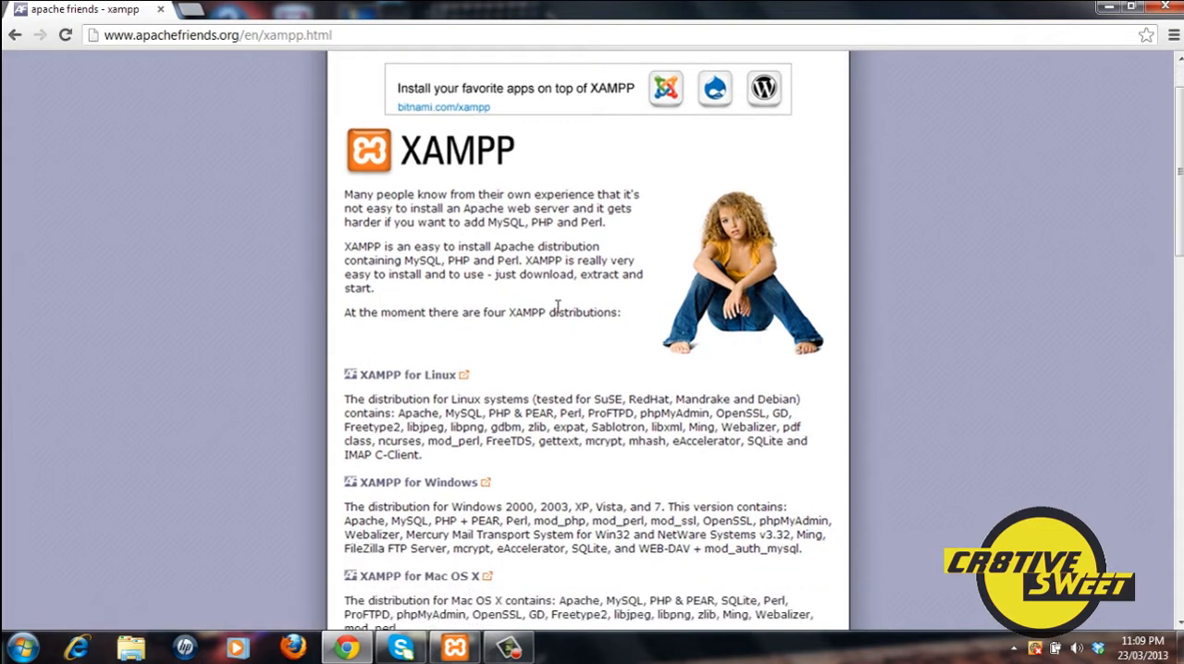
pyautogui.scroll(-3)
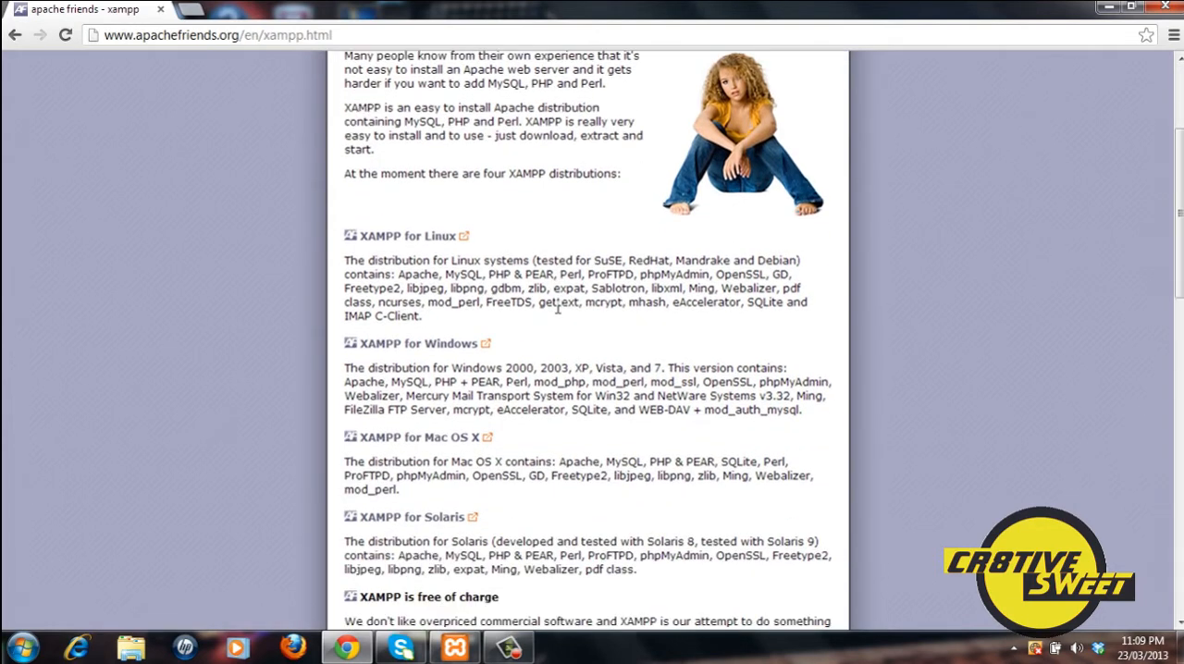
pyautogui.scroll(-3)
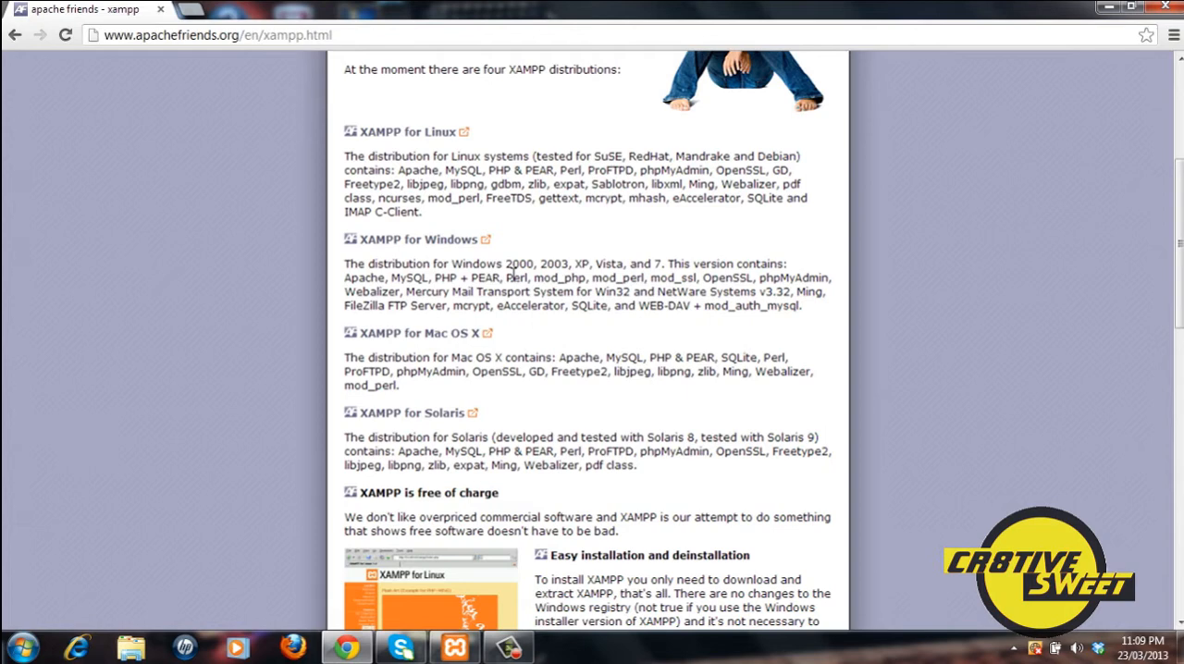
pyautogui.moveTo(520, 230)
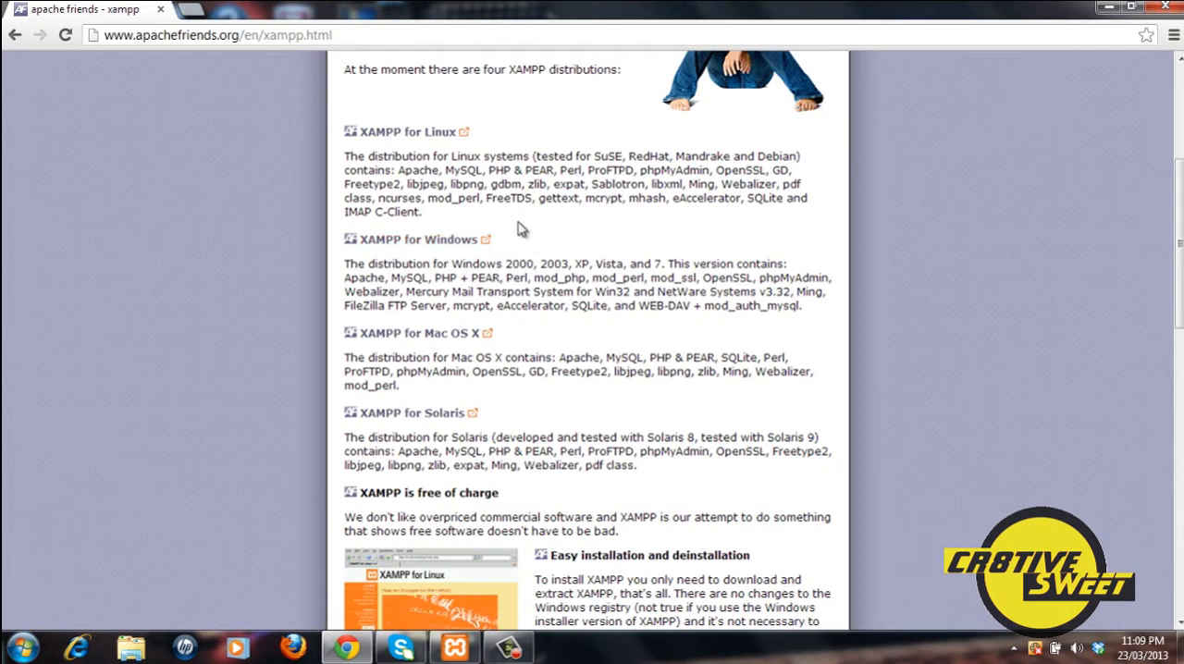
pyautogui.moveTo(540, 244)
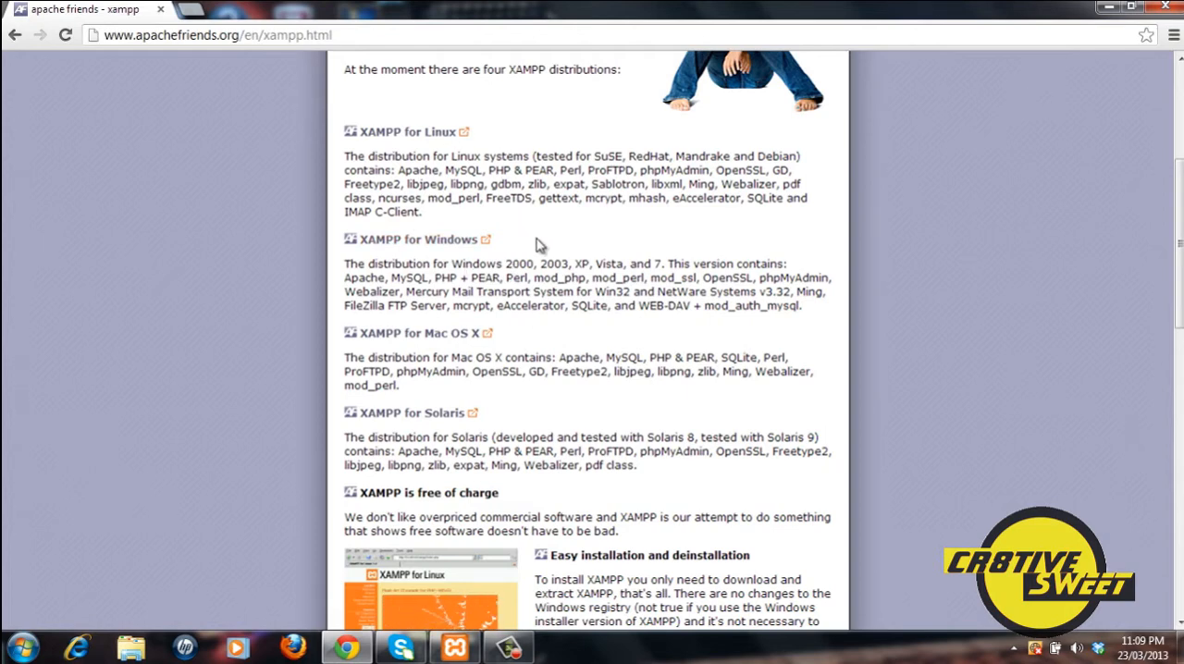
pyautogui.moveTo(511, 342)
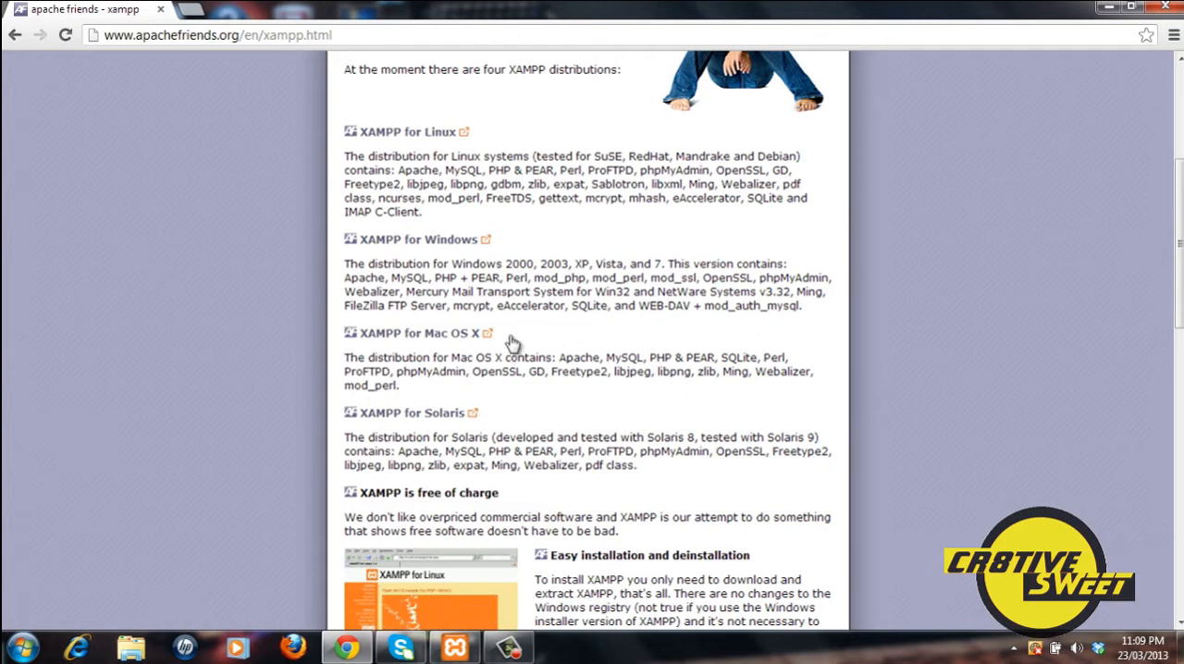
pyautogui.click(414, 239)
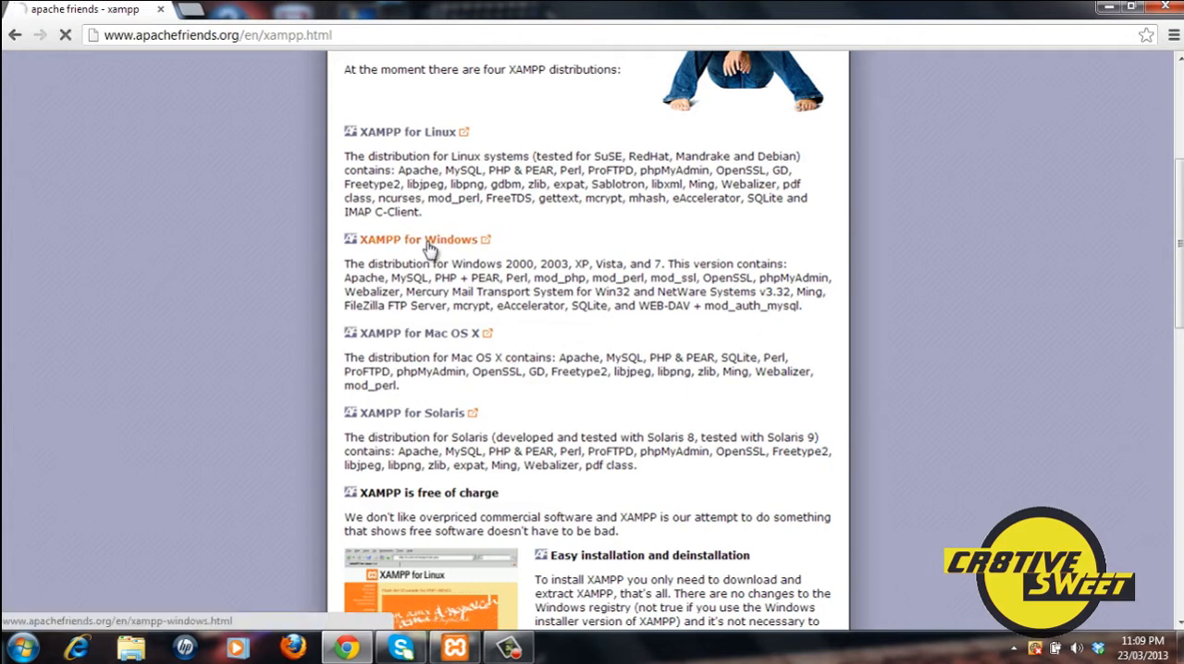
# Jump to the XAMPP for Windows 1.8.1 download section listing Installer, ZIP and 7zip.
pyautogui.click(411, 239)
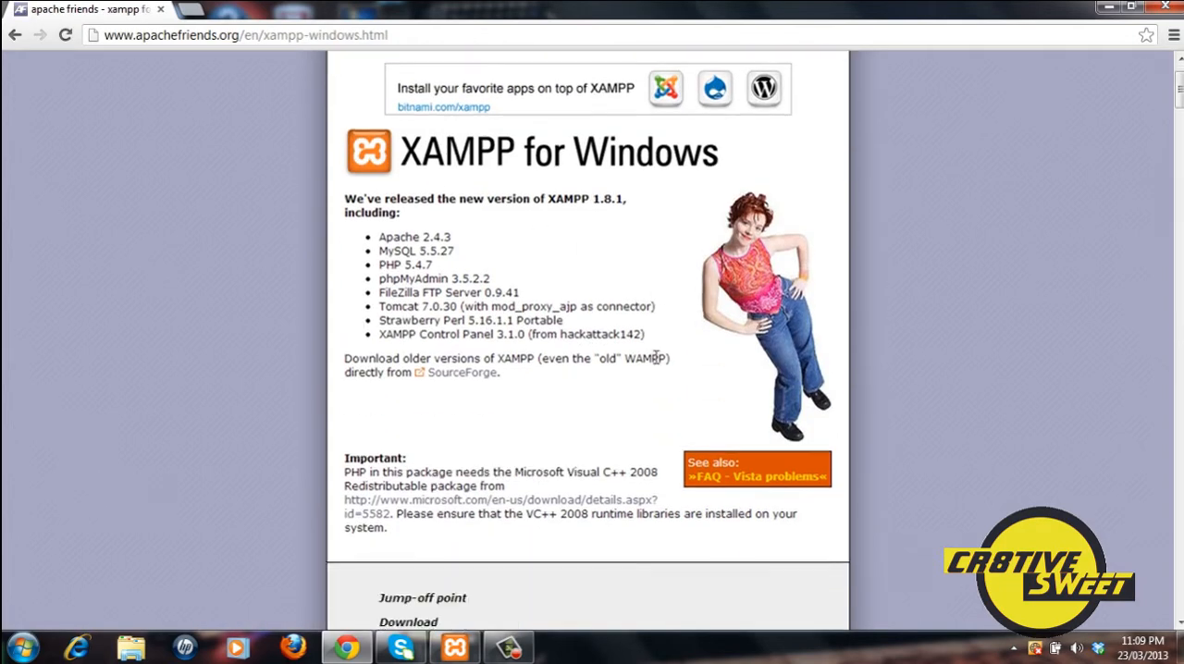
pyautogui.scroll(-3)
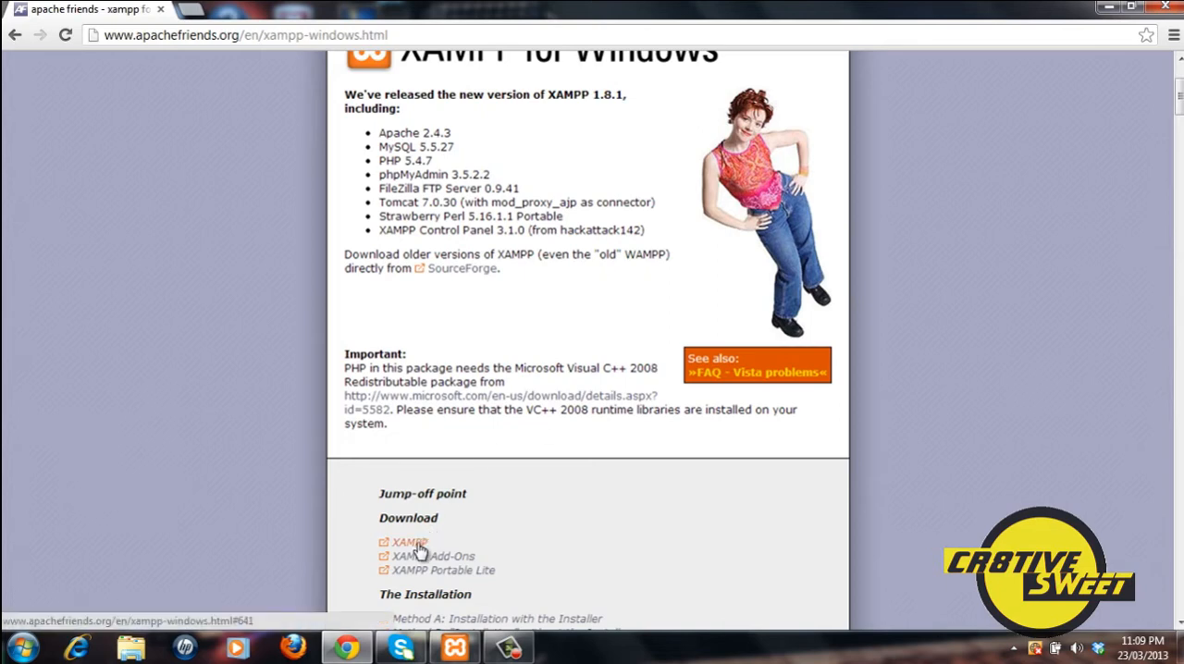
pyautogui.click(404, 542)
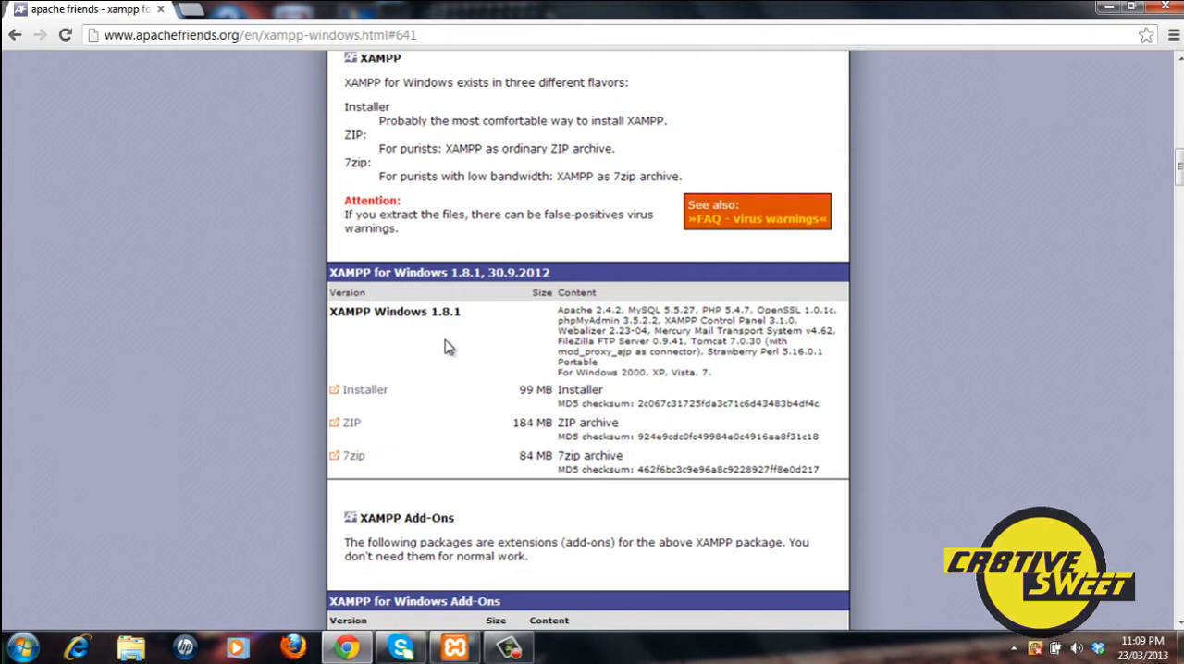
pyautogui.moveTo(467, 357)
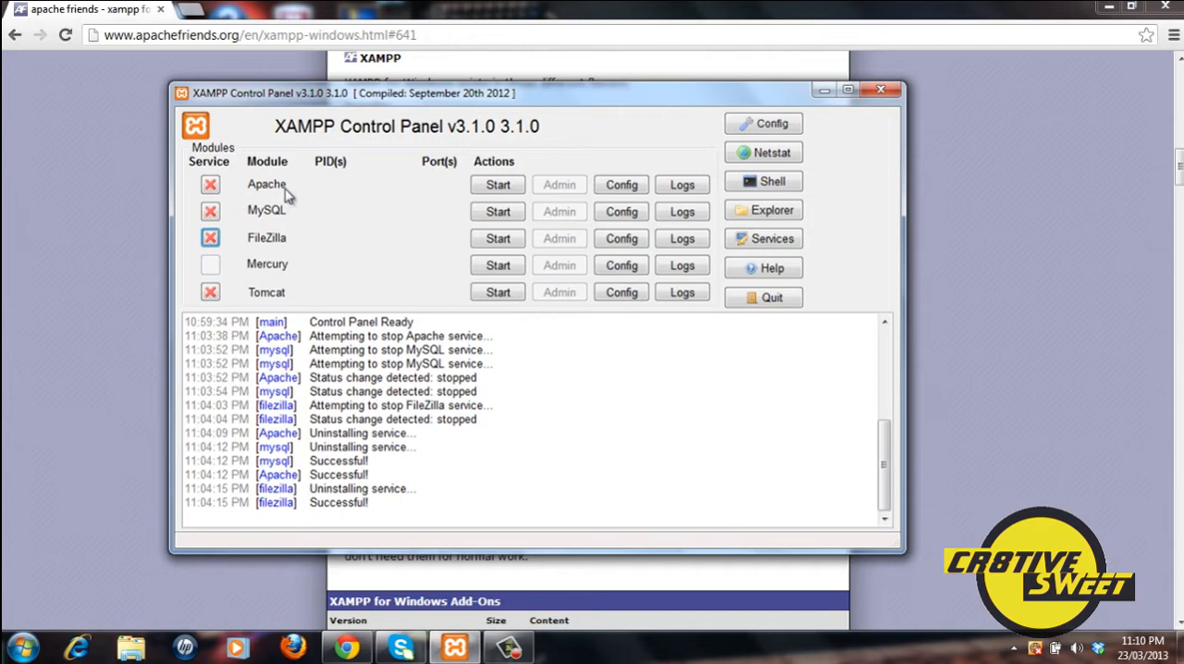
pyautogui.moveTo(207, 257)
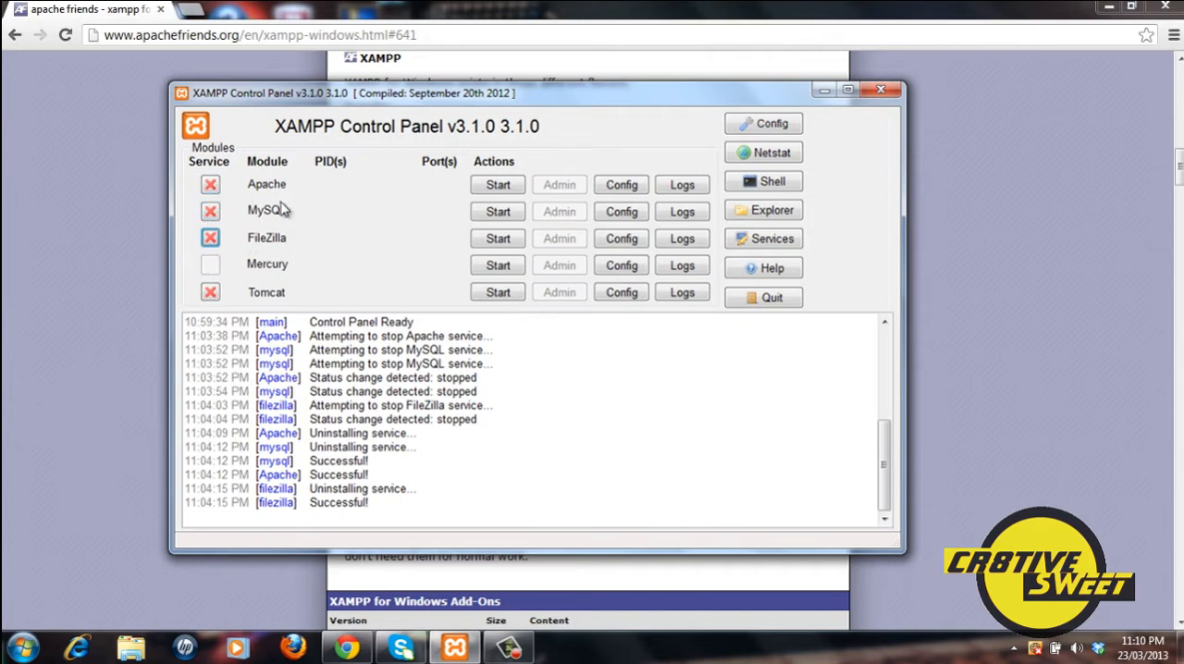
# Install Apache and MySQL as Windows services, confirming each prompt; FileZilla's first attempt fails.
pyautogui.click(211, 183)
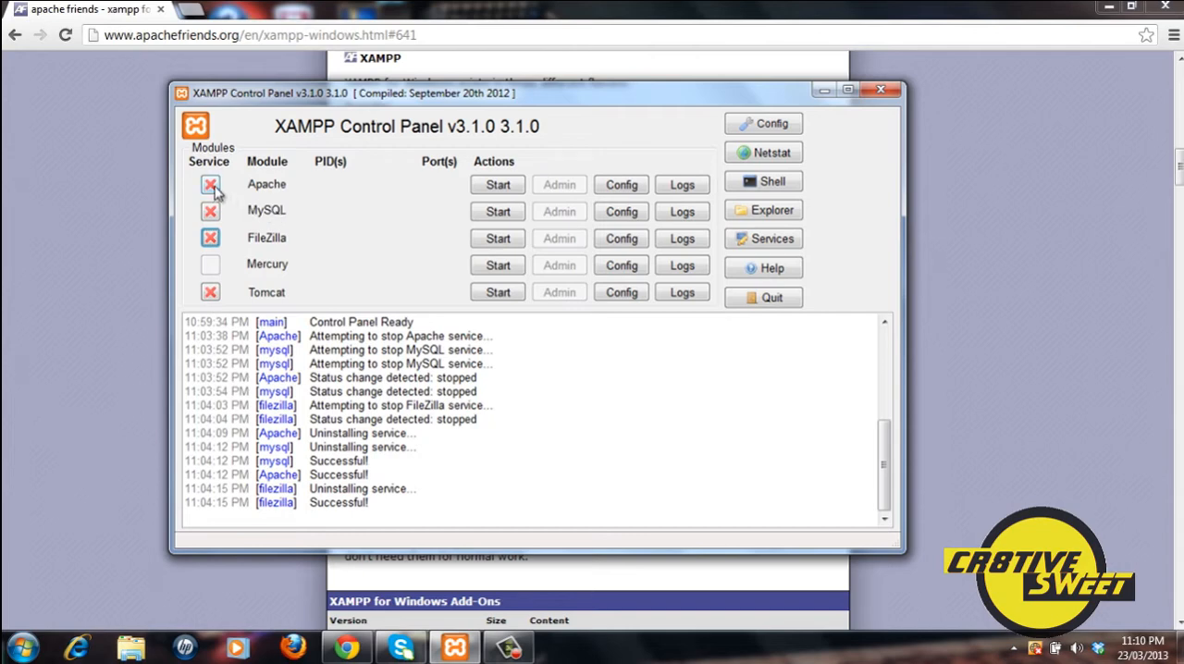
pyautogui.click(211, 183)
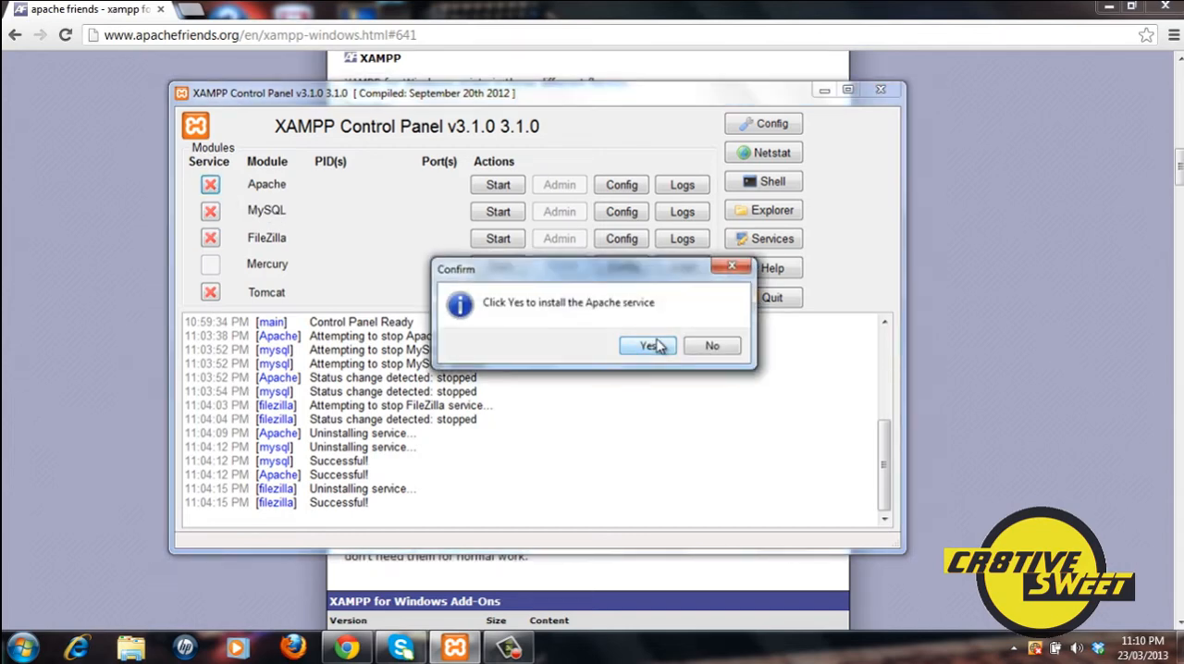
pyautogui.click(648, 344)
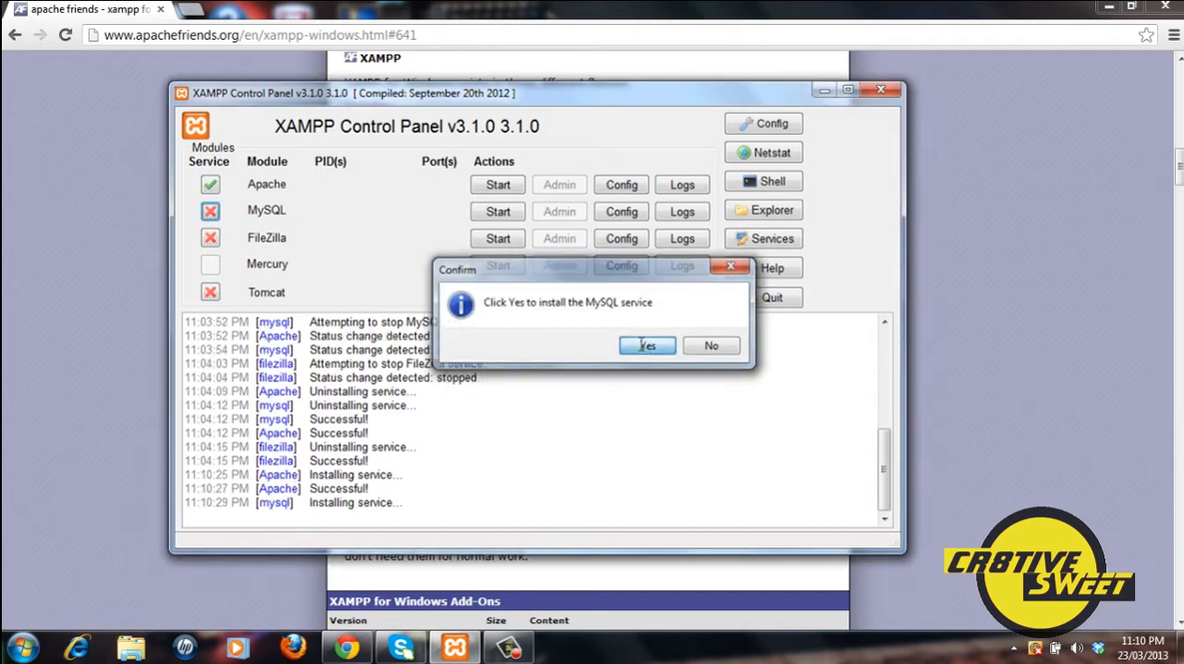
pyautogui.click(648, 344)
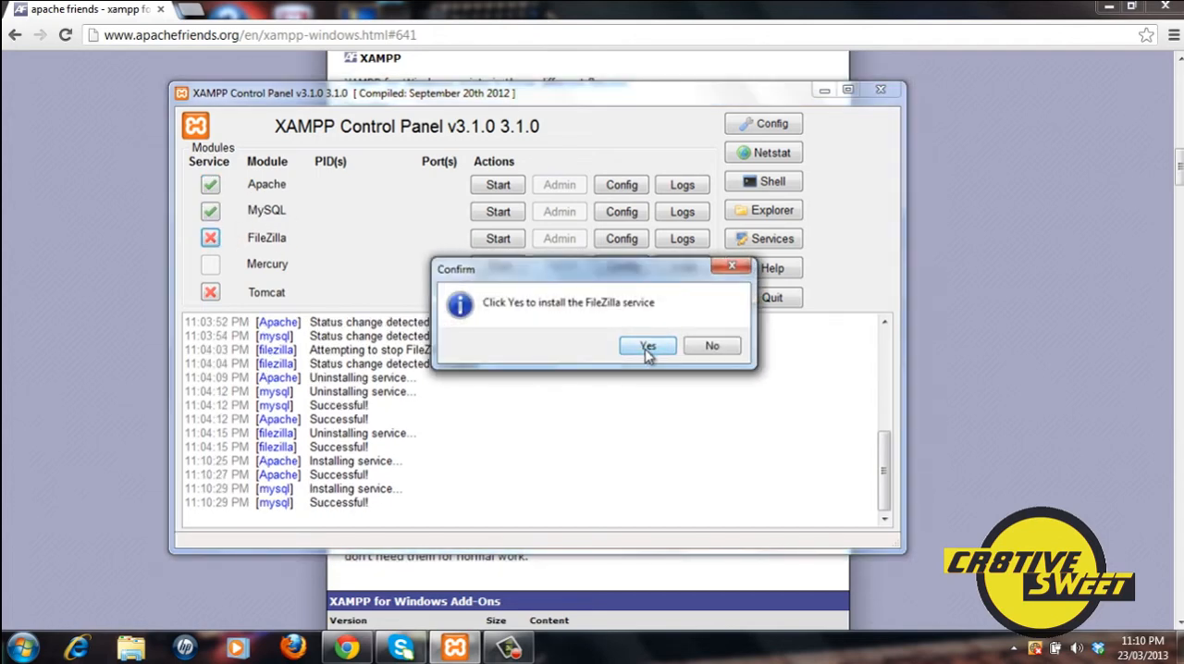
pyautogui.click(648, 344)
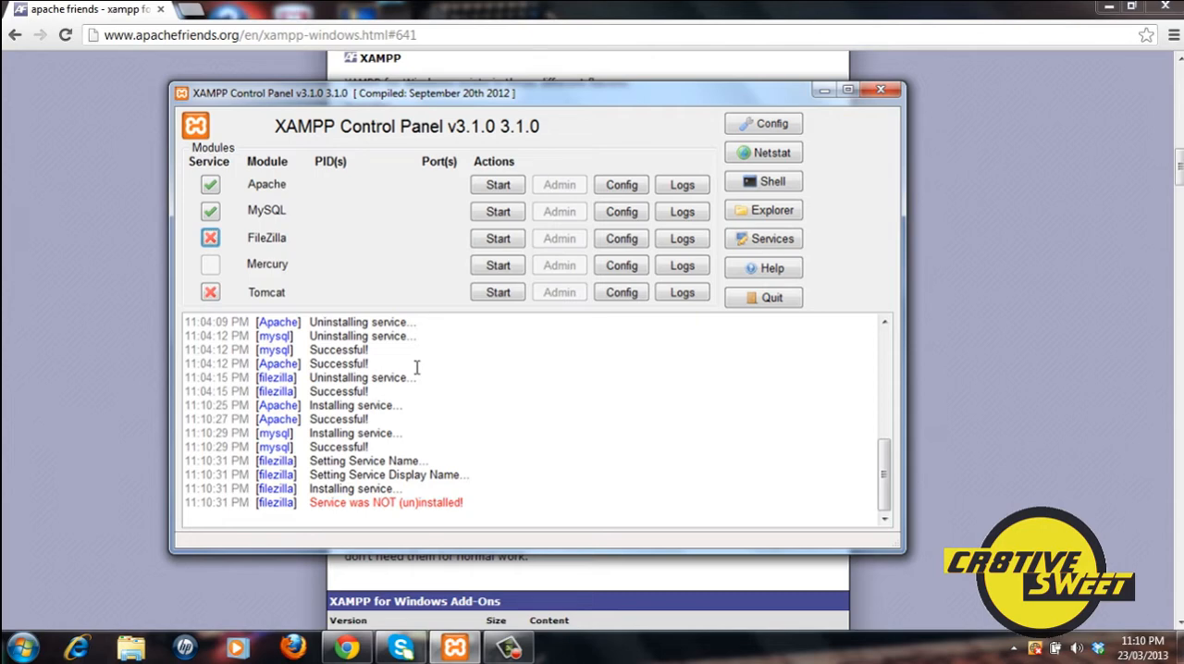
pyautogui.moveTo(248, 270)
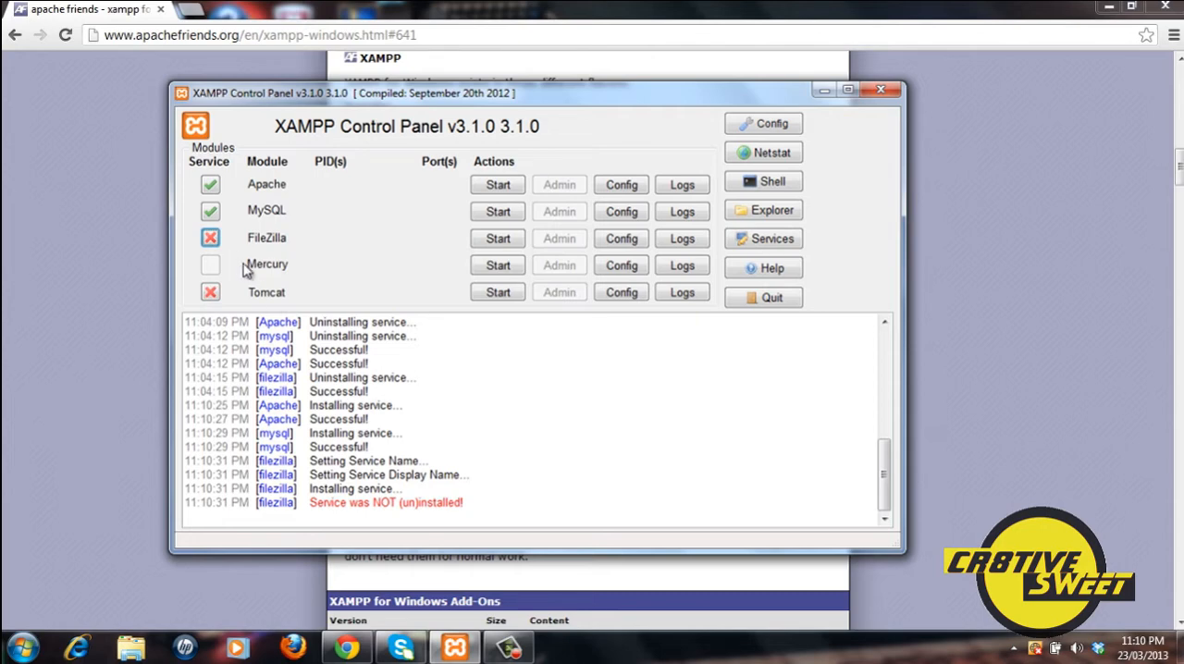
# Install FileZilla as a Windows service on a second attempt and confirm.
pyautogui.click(211, 237)
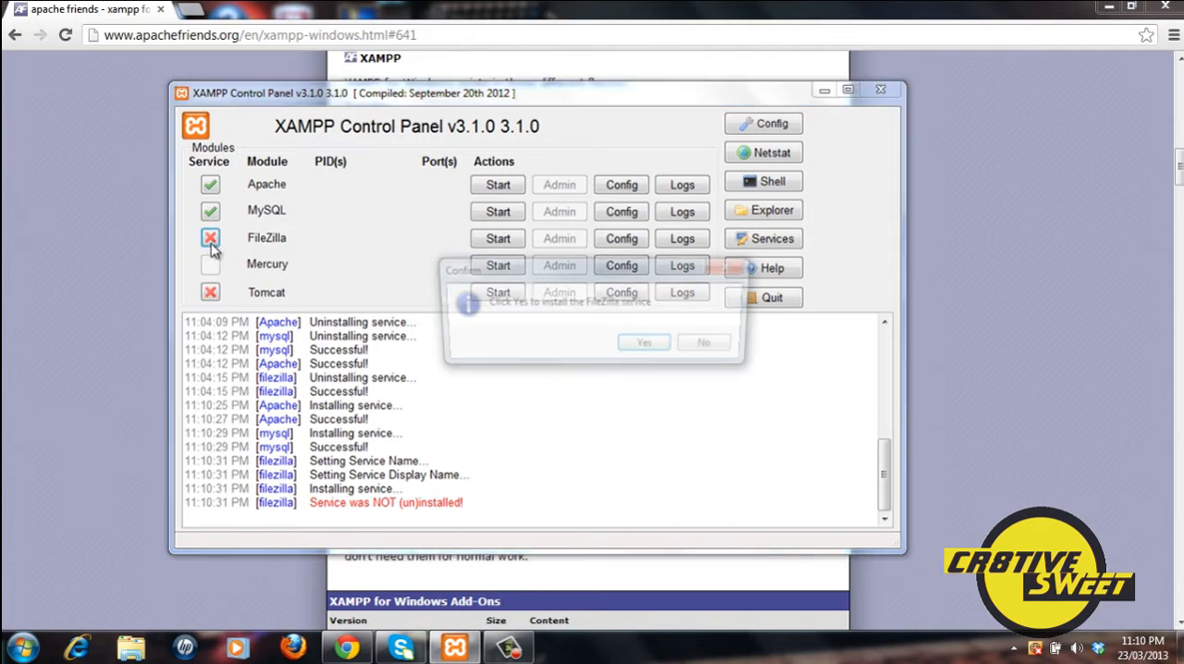
pyautogui.click(644, 343)
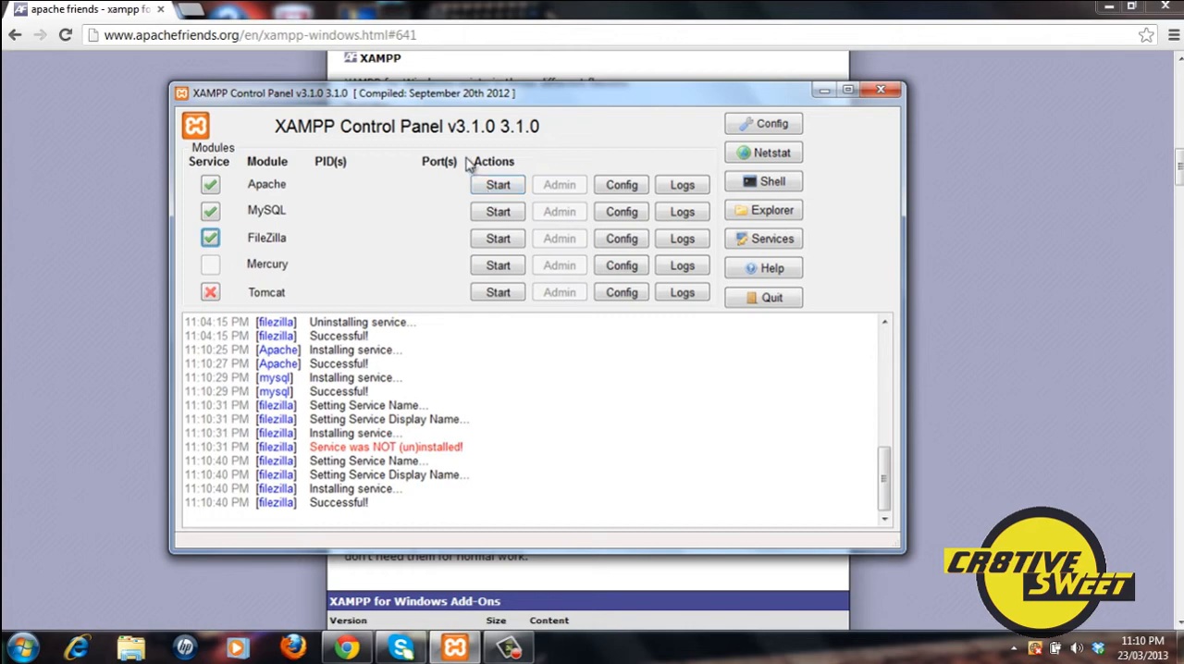
# Start the Apache, MySQL and FileZilla modules so each shows a PID and ports.
pyautogui.click(496, 183)
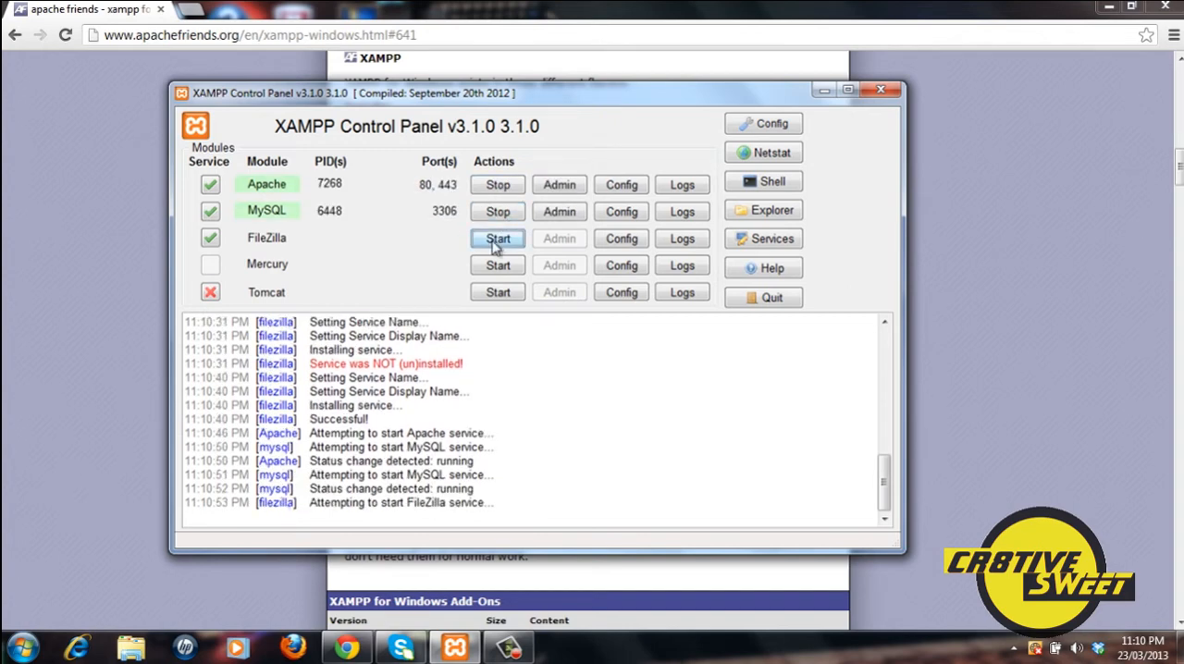
pyautogui.click(495, 237)
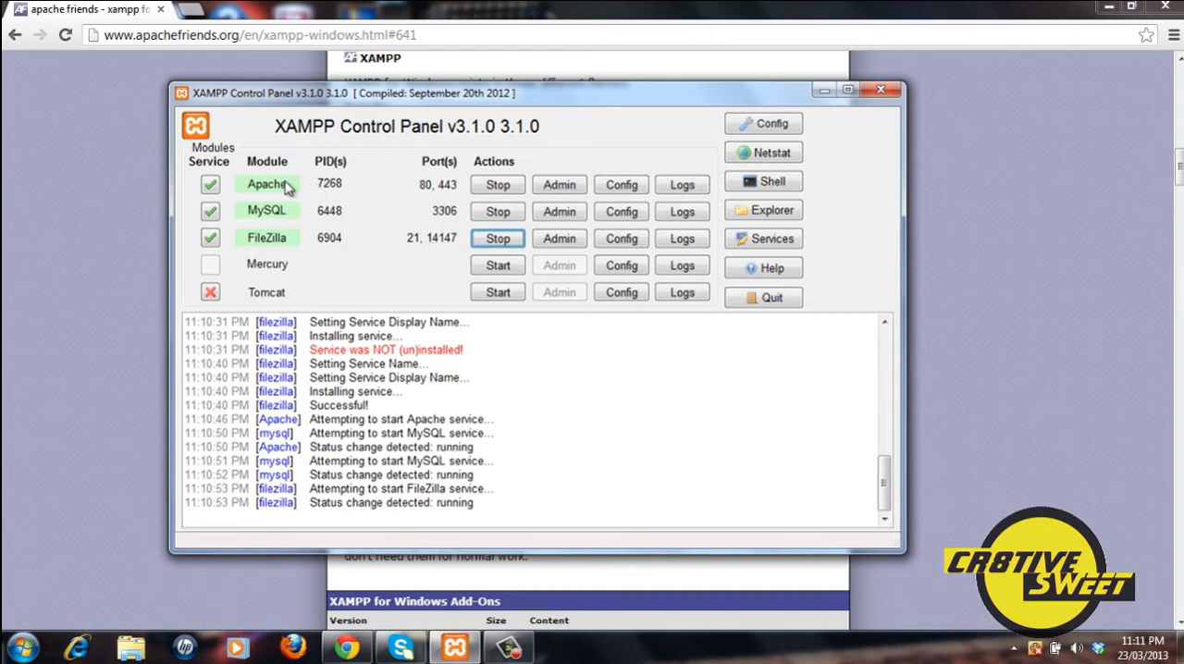
pyautogui.moveTo(422, 195)
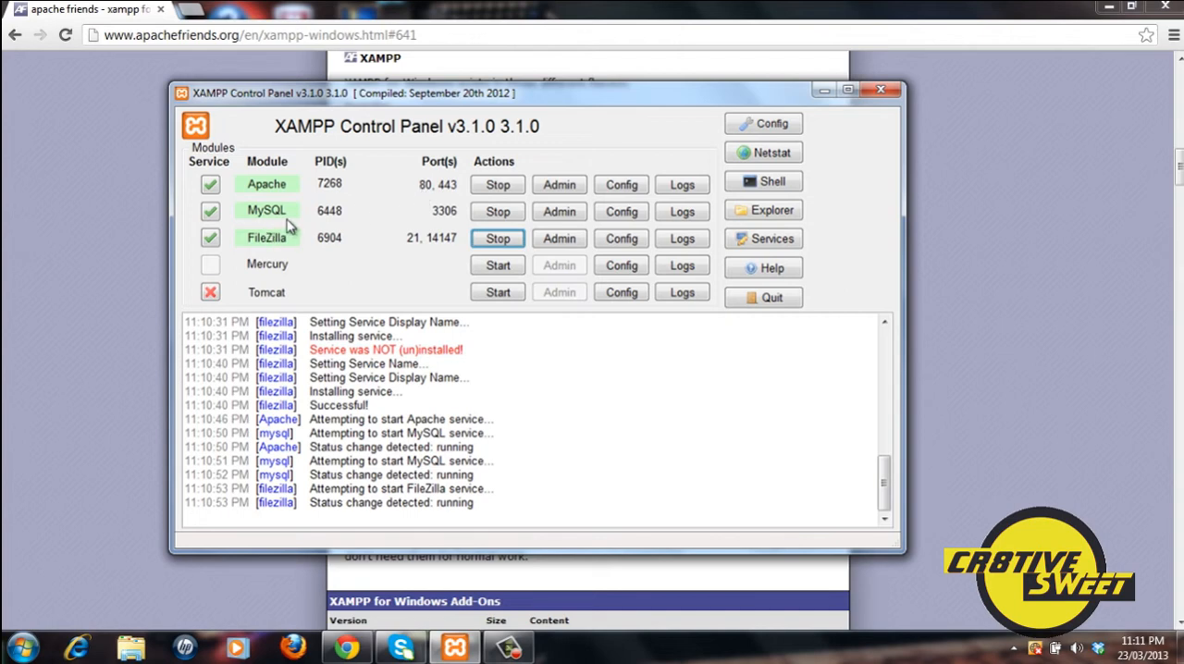
pyautogui.moveTo(453, 225)
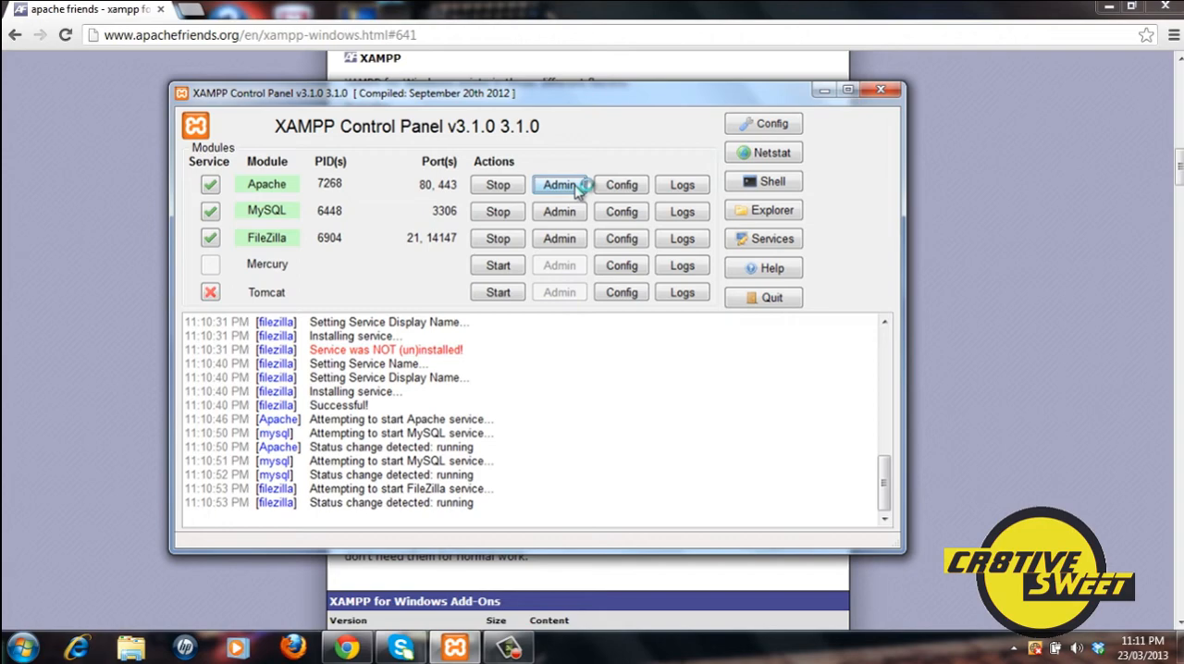
# Open localhost/xampp via Apache's Admin button to show the XAMPP welcome page.
pyautogui.click(559, 184)
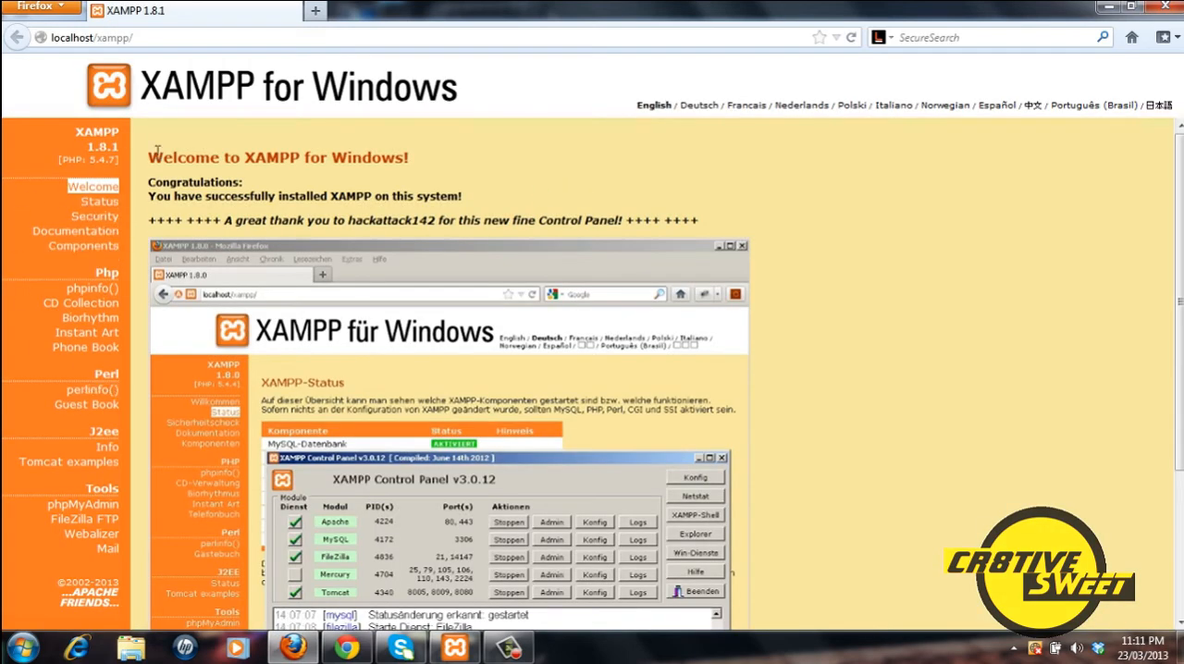
pyautogui.moveTo(130, 282)
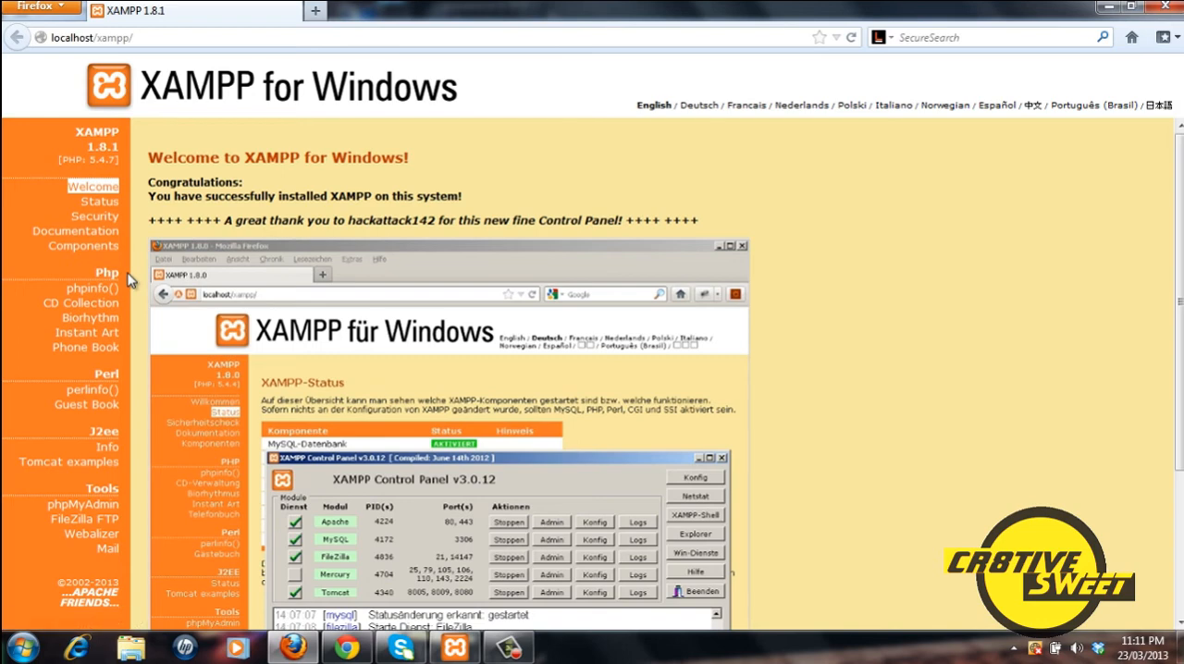
pyautogui.moveTo(80, 442)
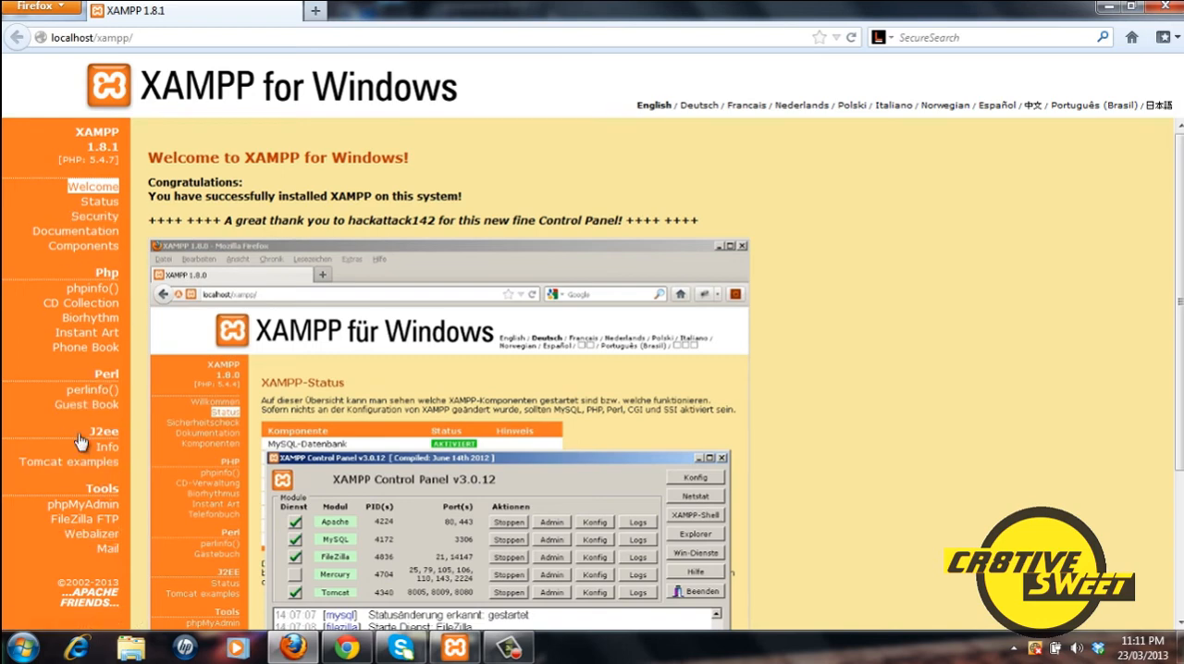
pyautogui.moveTo(89, 318)
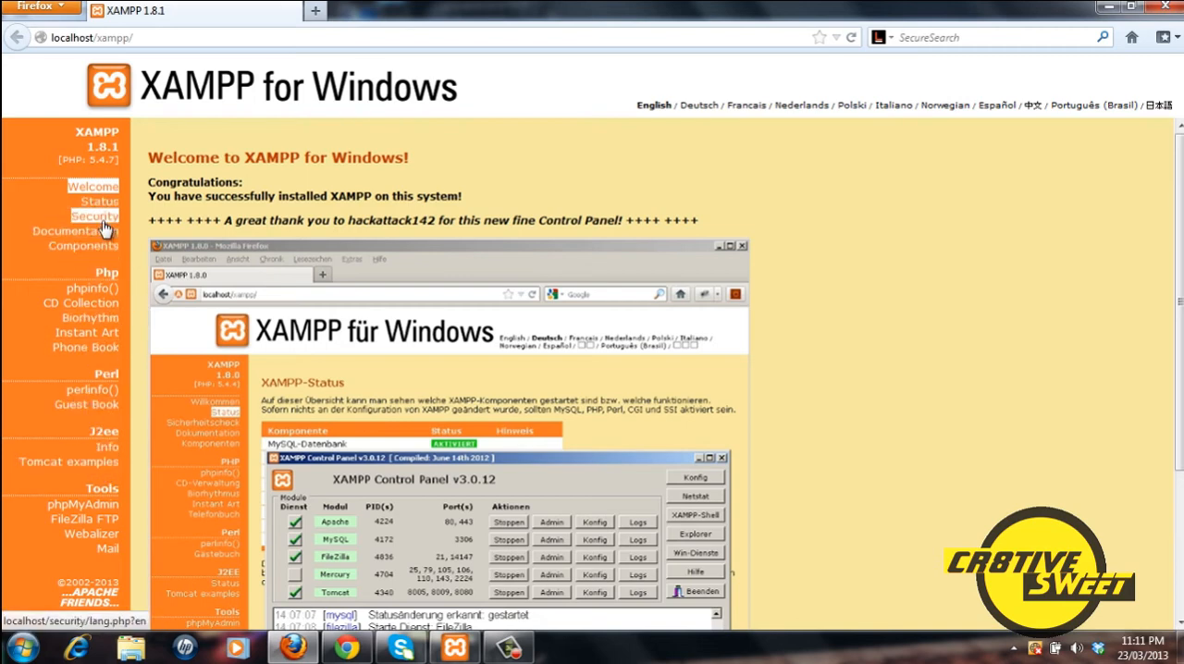
# View the XAMPP Security status table in a new tab and return to the welcome page.
pyautogui.click(95, 214)
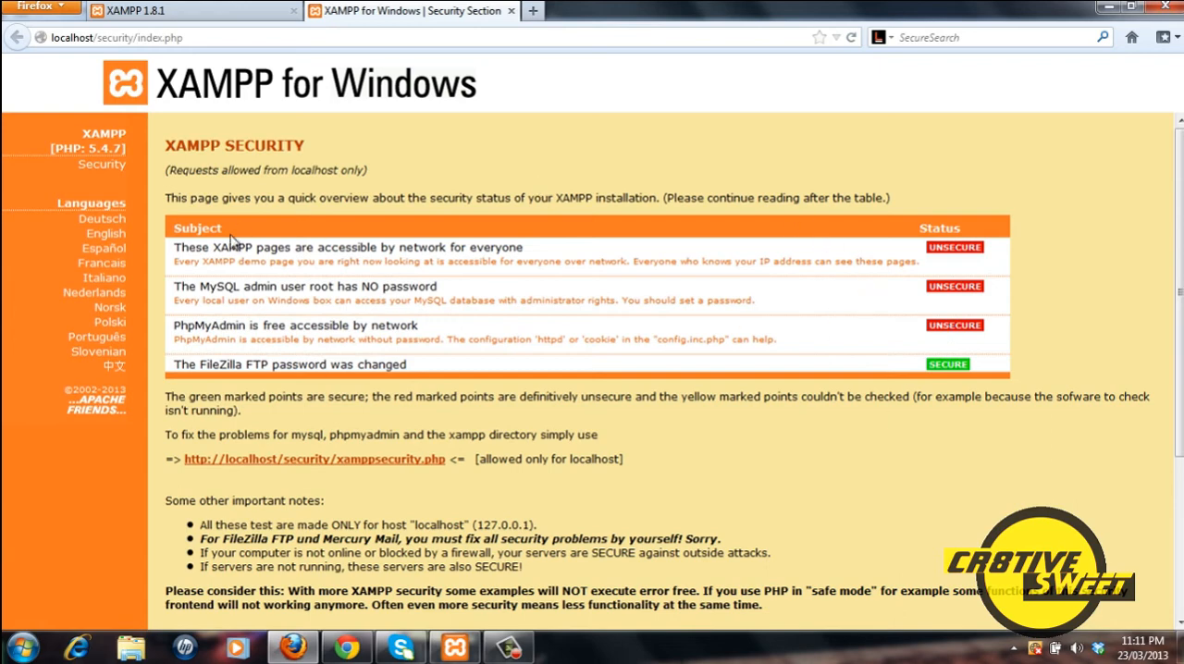
pyautogui.moveTo(954, 269)
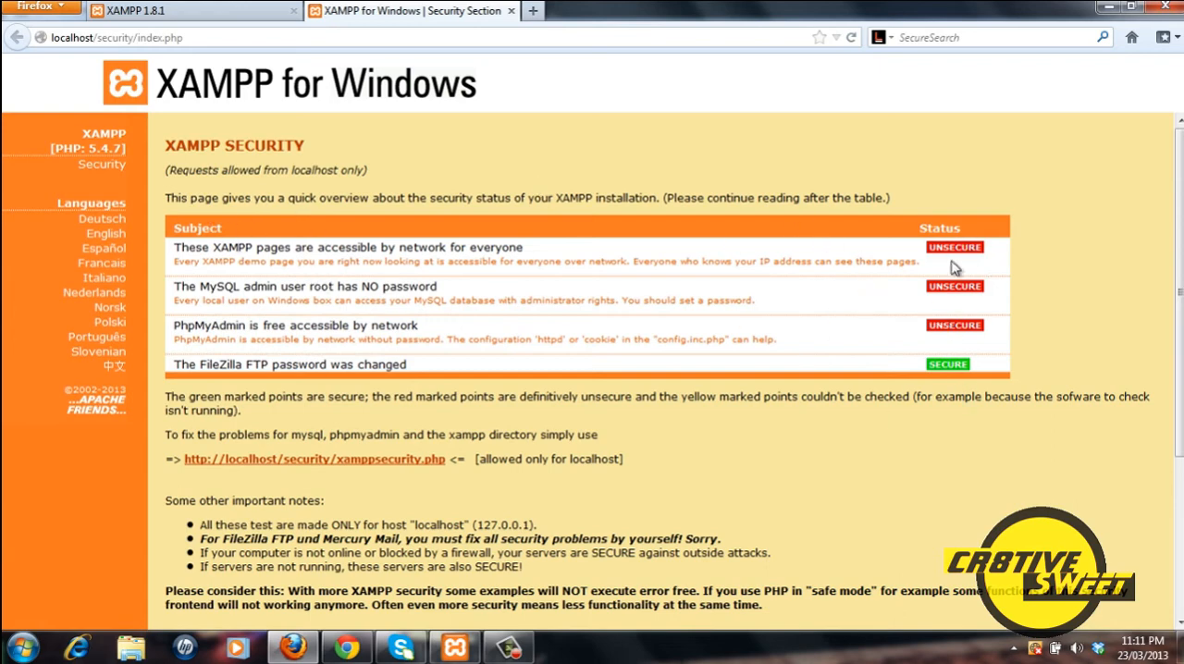
pyautogui.moveTo(922, 331)
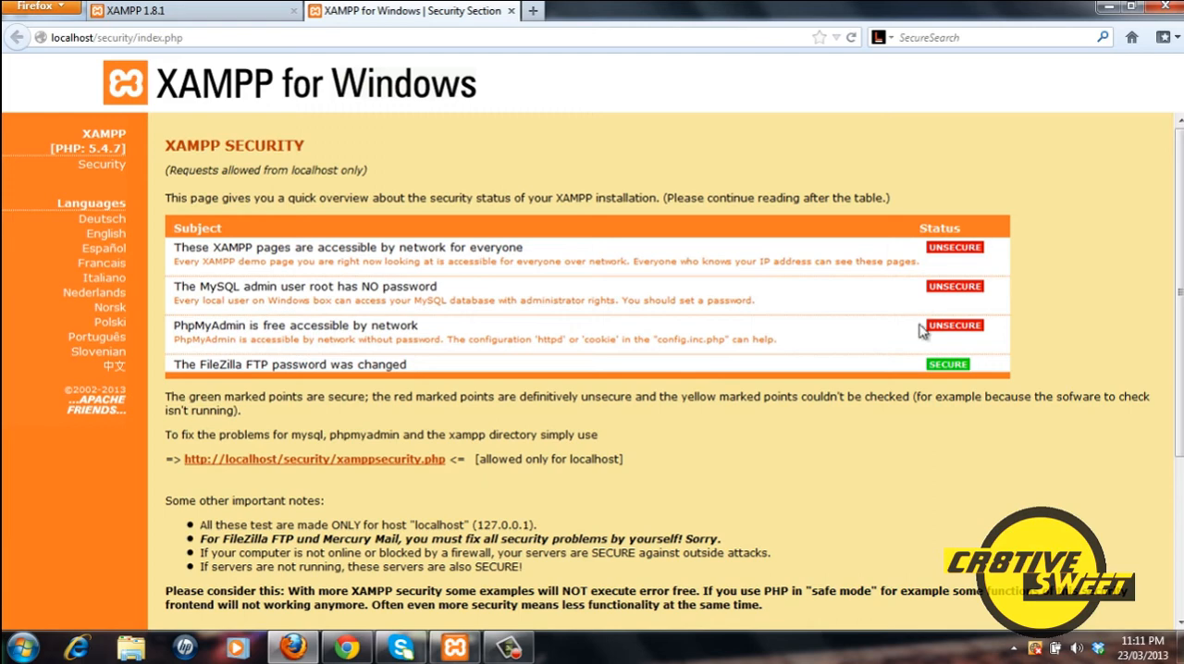
pyautogui.moveTo(921, 322)
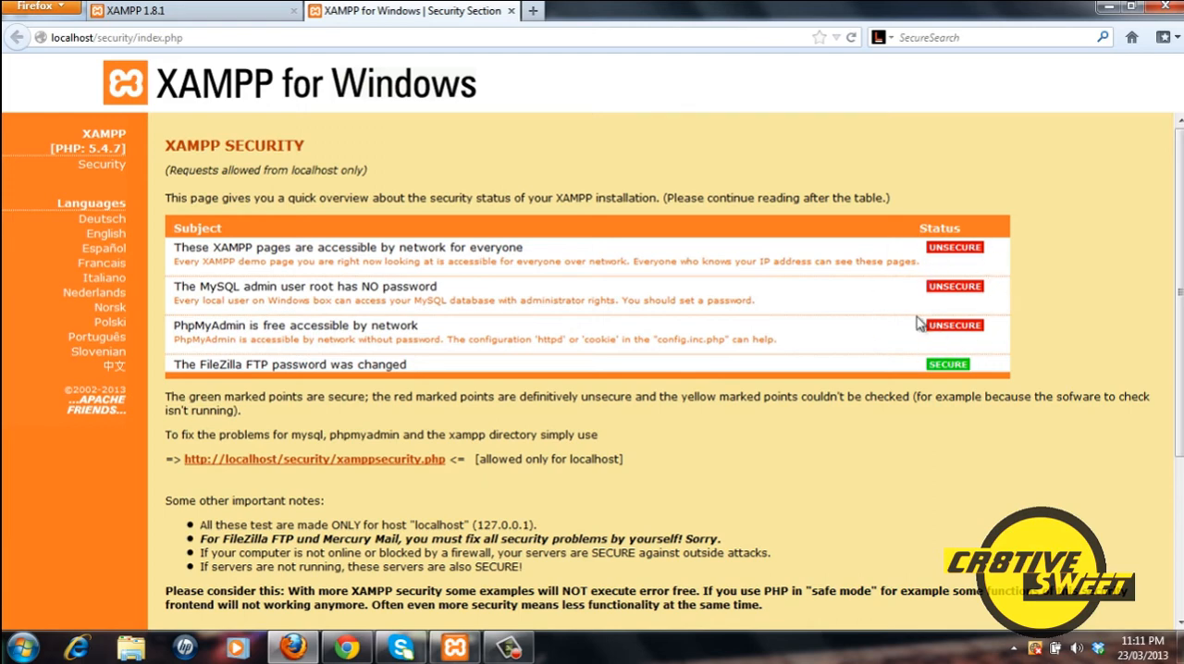
pyautogui.moveTo(729, 363)
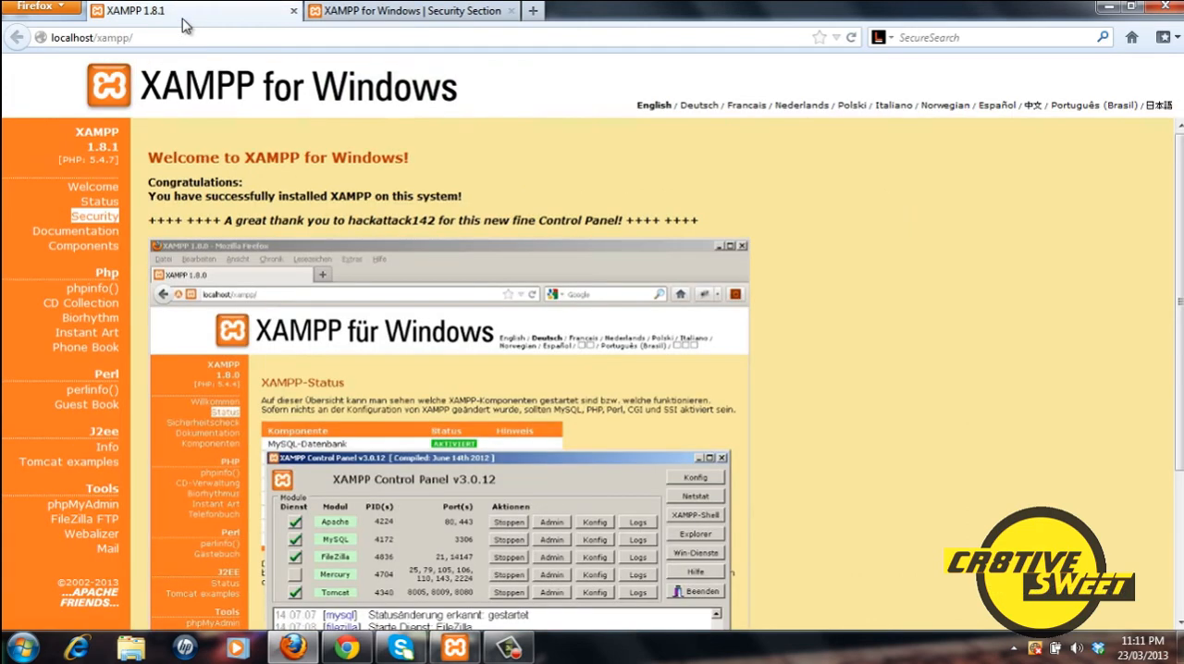
pyautogui.moveTo(81, 504)
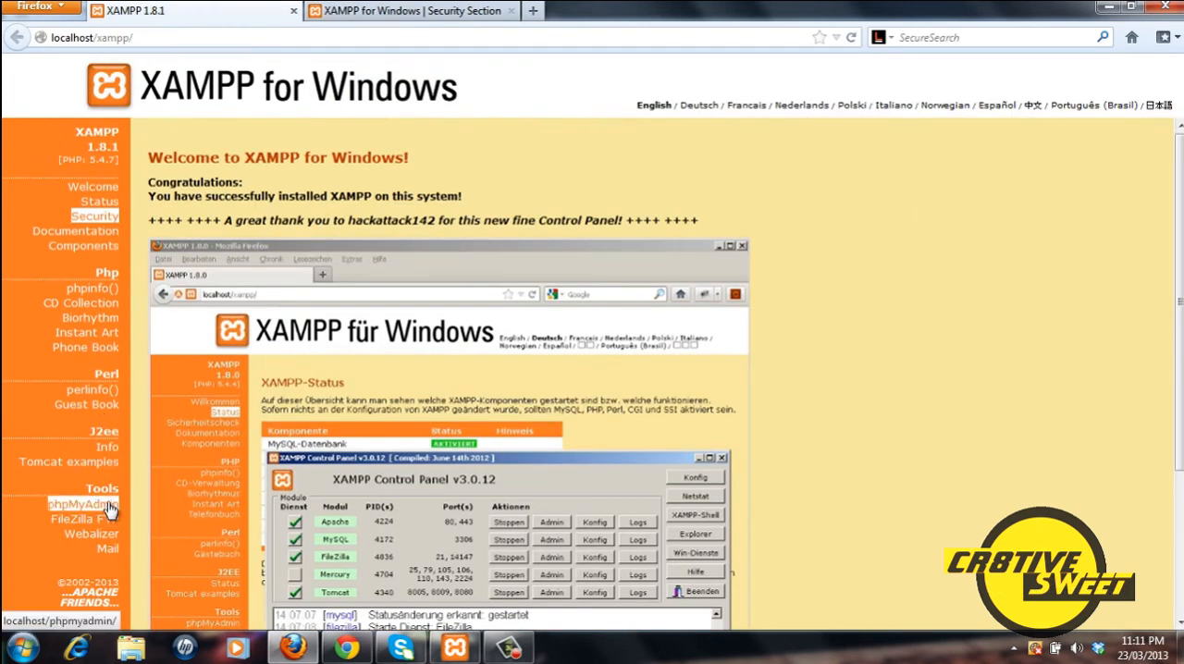
# Open phpMyAdmin at localhost/phpmyadmin from the Tools sidebar.
pyautogui.click(82, 503)
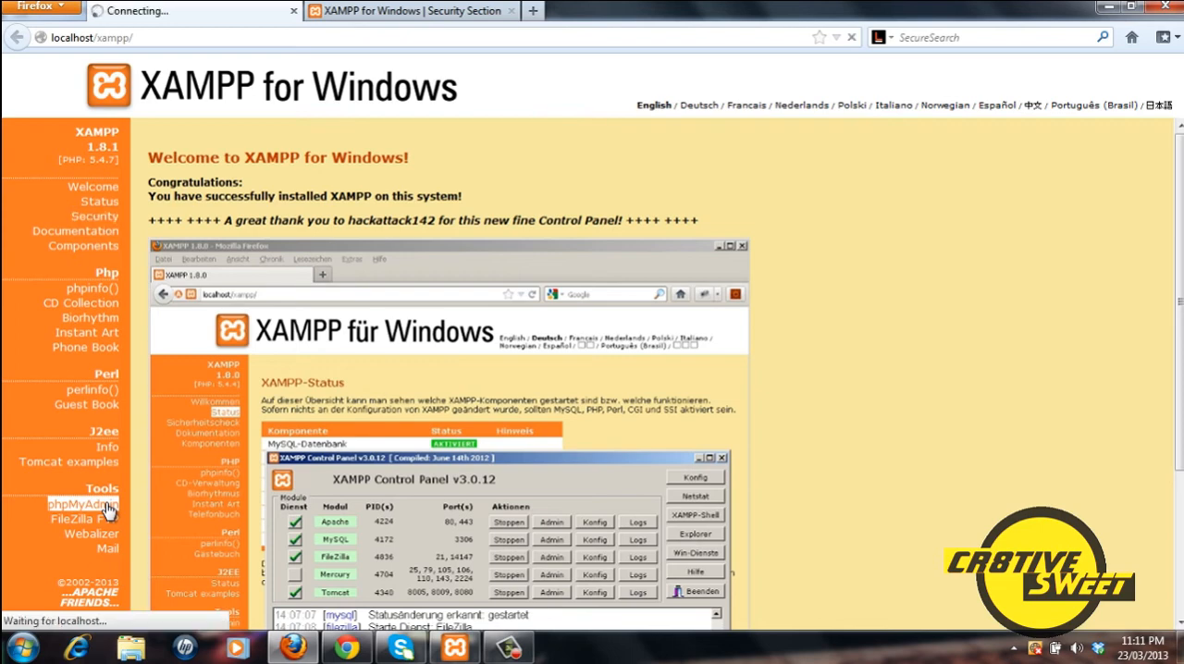
pyautogui.click(81, 504)
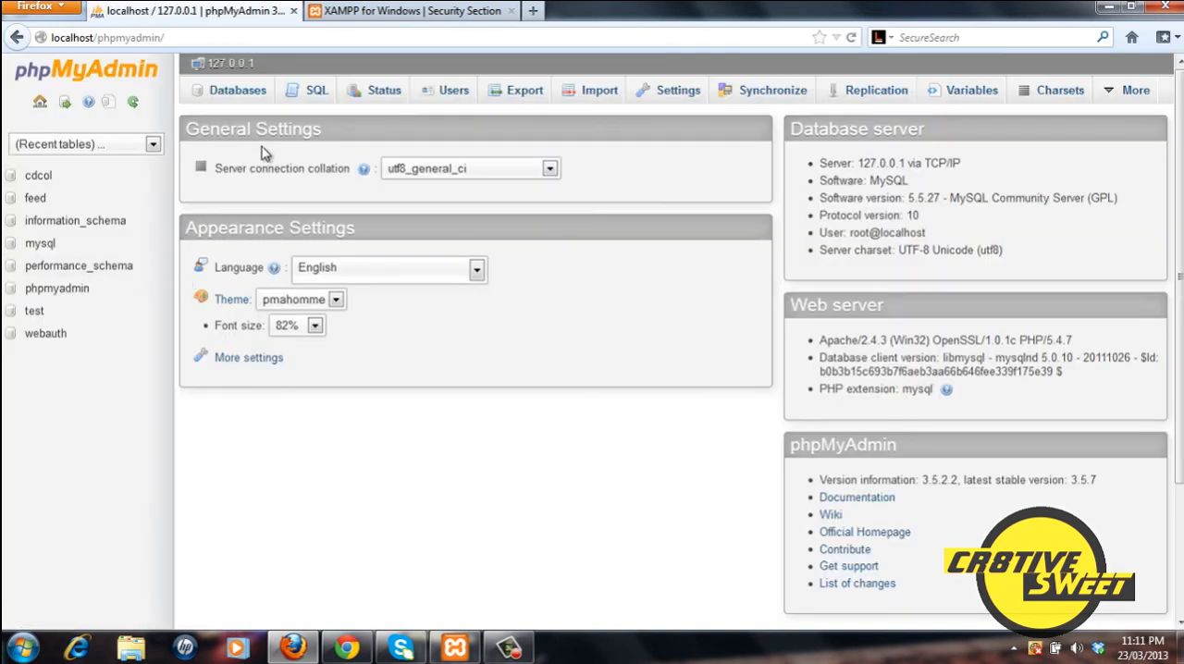
# Review the Databases list of eight databases, then go back to the XAMPP welcome page.
pyautogui.click(237, 89)
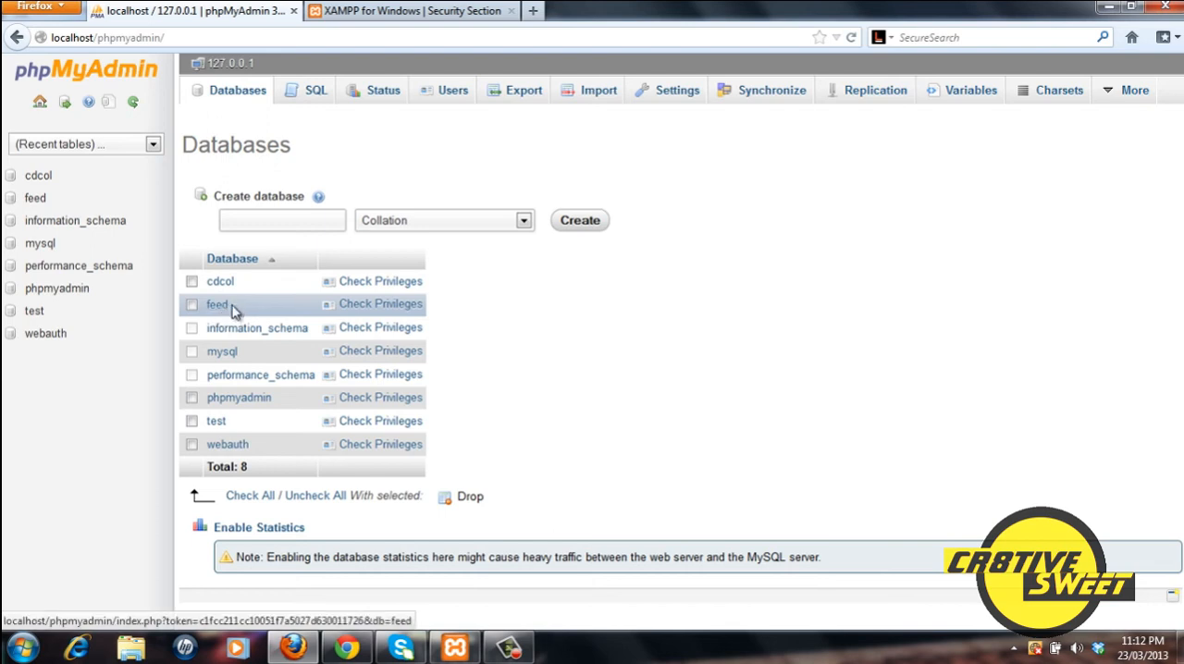
pyautogui.moveTo(218, 304)
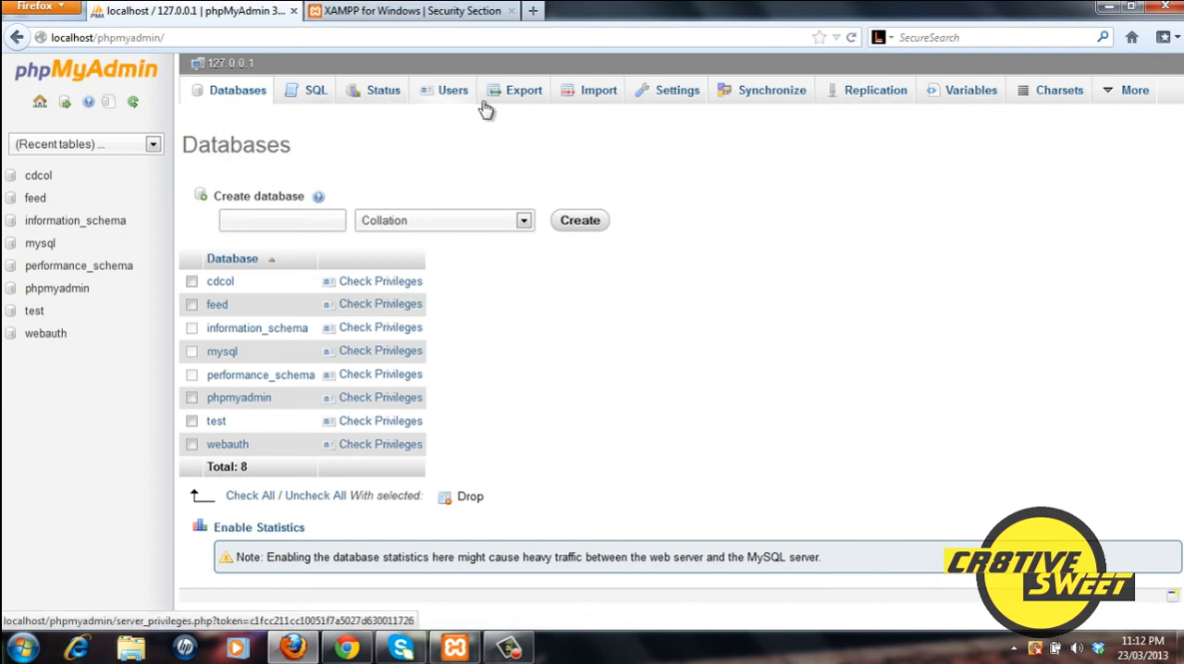
pyautogui.moveTo(437, 110)
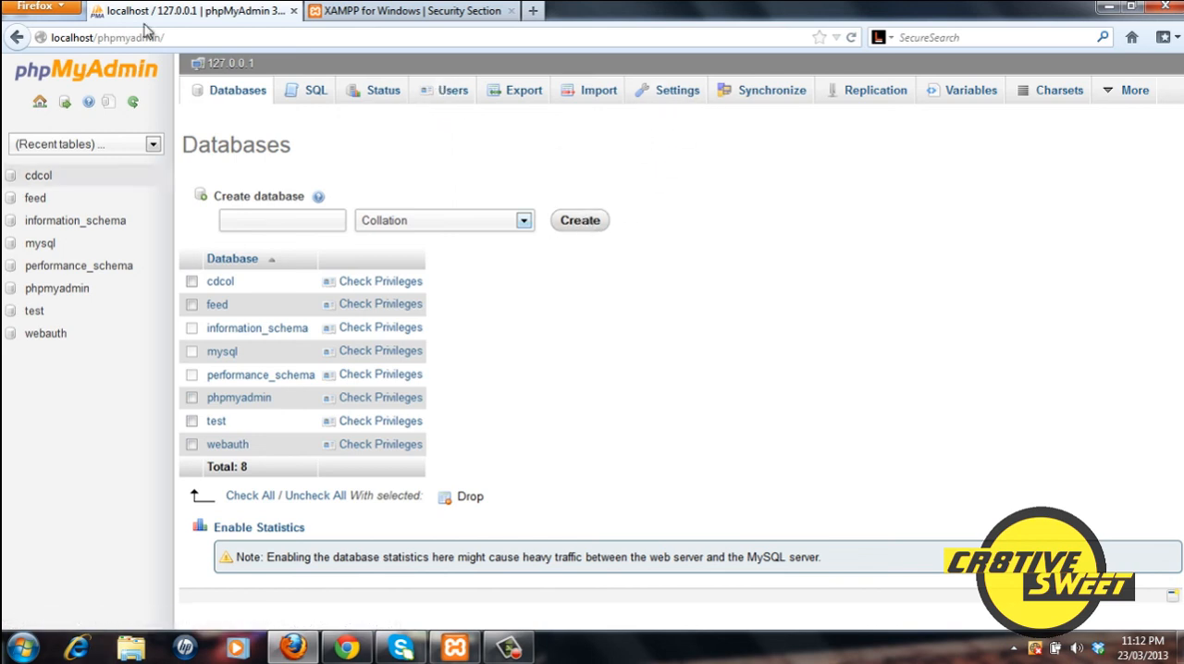
pyautogui.click(15, 37)
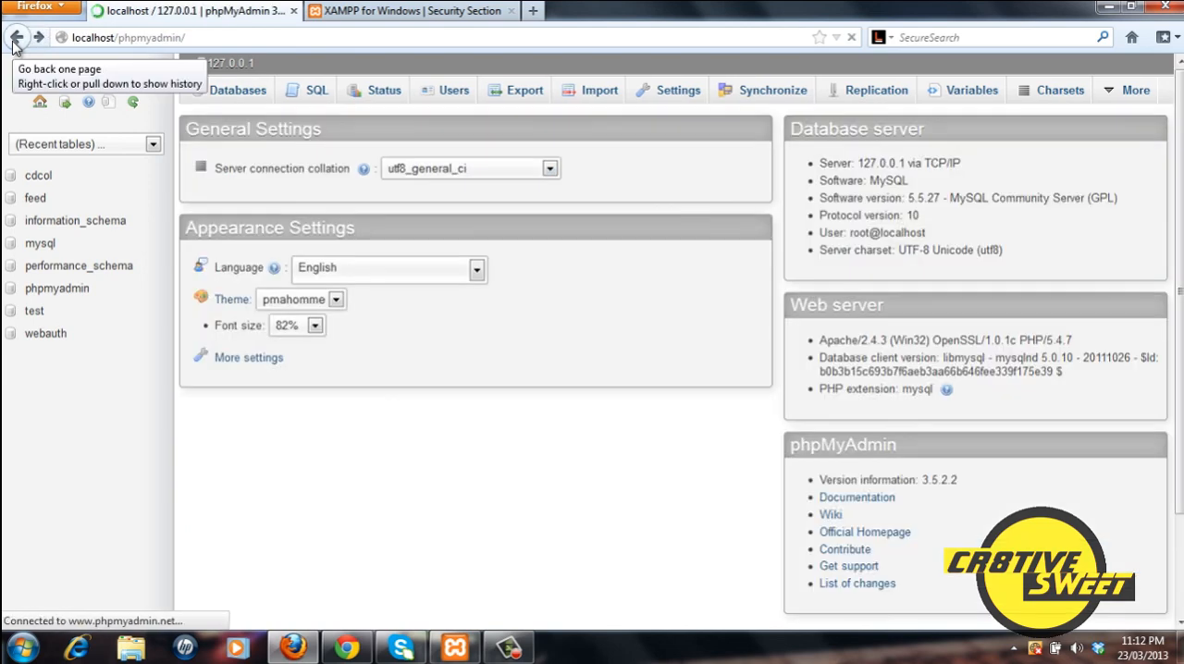
pyautogui.click(15, 37)
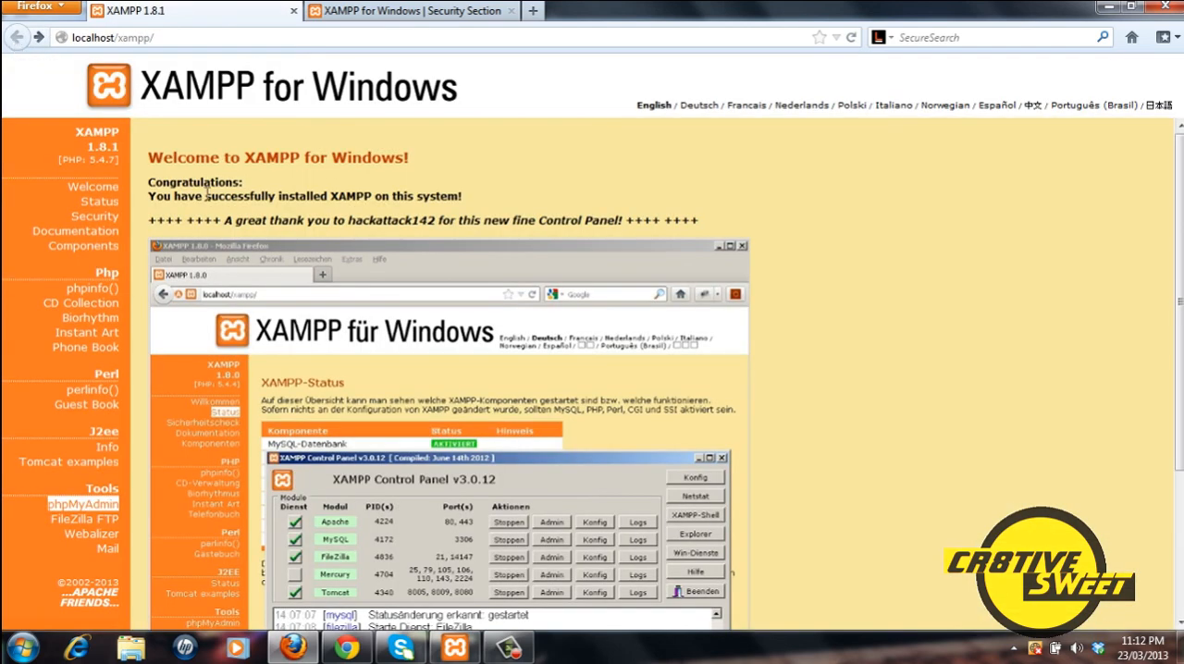